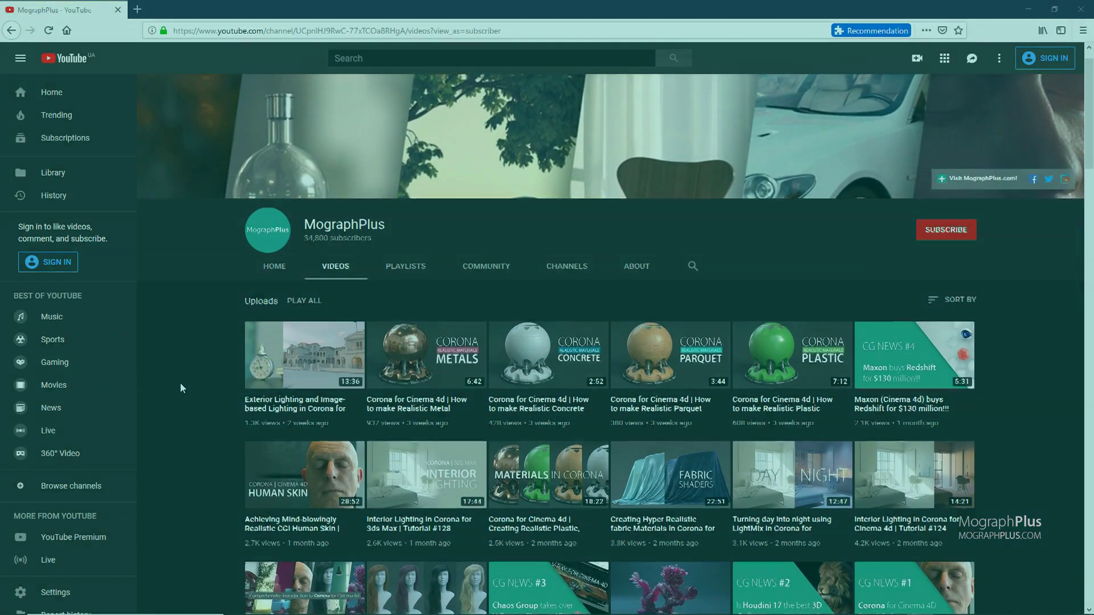
Scroll and click through the earlier Cinema 4D clips before the fire simulation
{"action": "scroll", "scroll_direction": "down", "scroll_amount": 3}
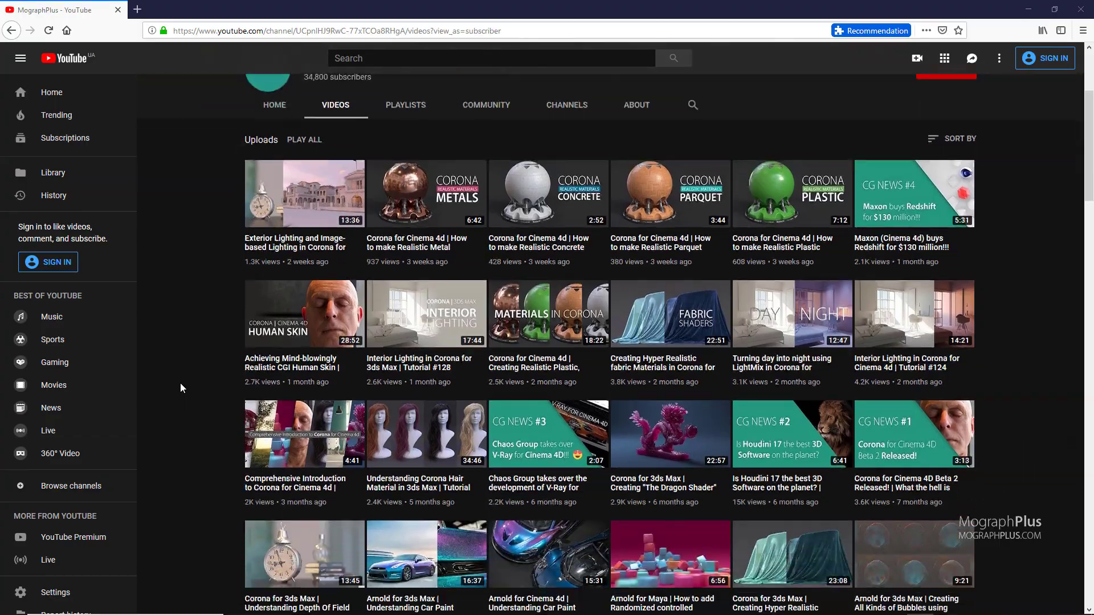
{"action": "scroll", "scroll_direction": "down", "scroll_amount": 3}
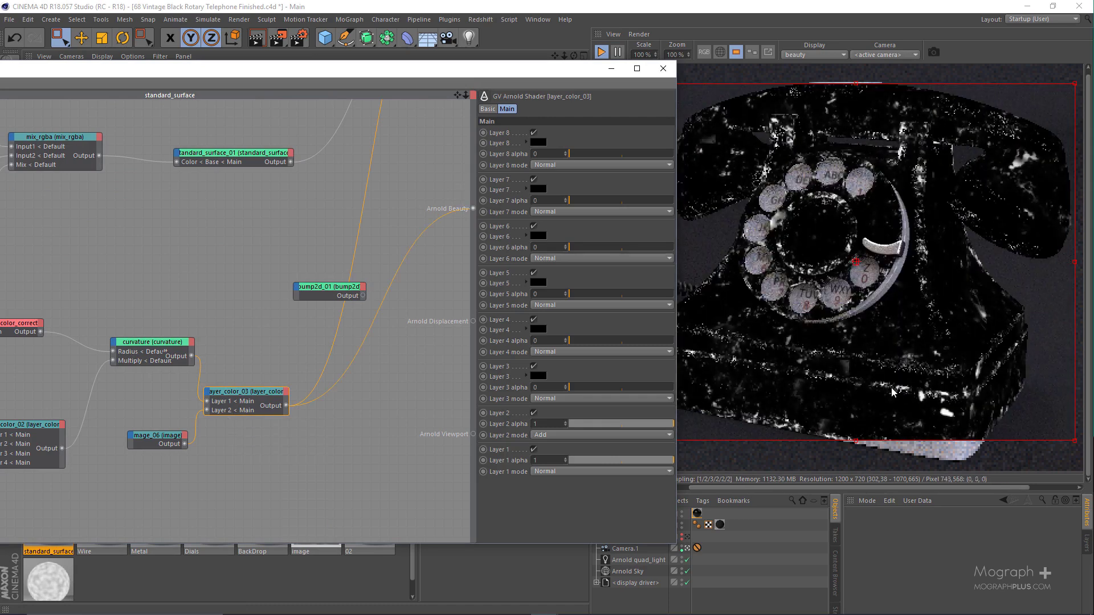
{"action": "left_click", "coordinate": [663, 68]}
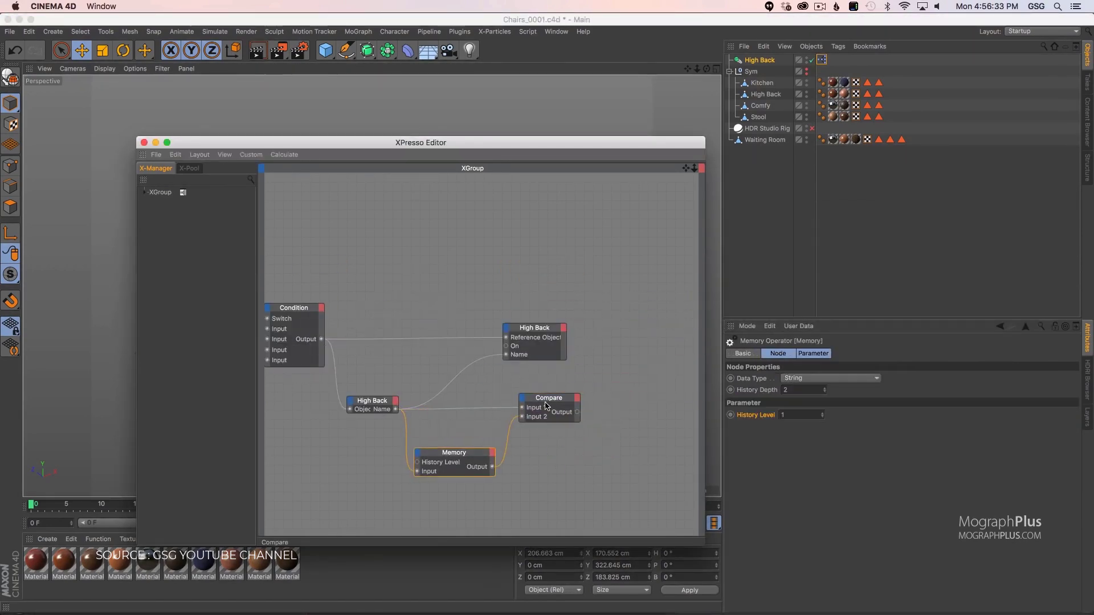
{"action": "left_click", "coordinate": [548, 398]}
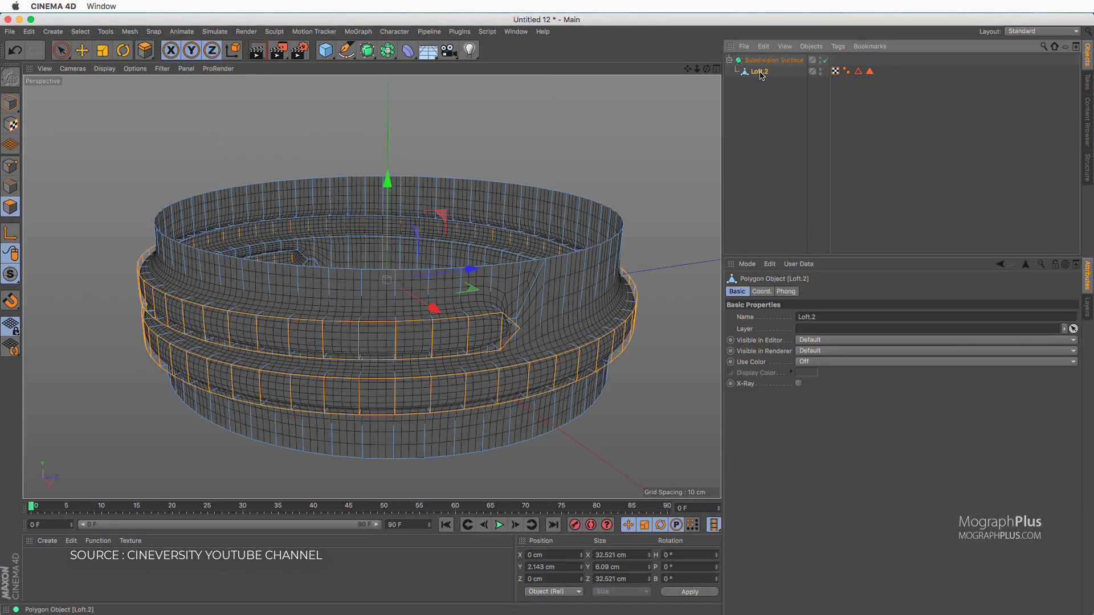
Select Loft.2 and add an xpExplosiaFX Wind object to the explosion simulation
{"action": "left_click", "coordinate": [105, 50]}
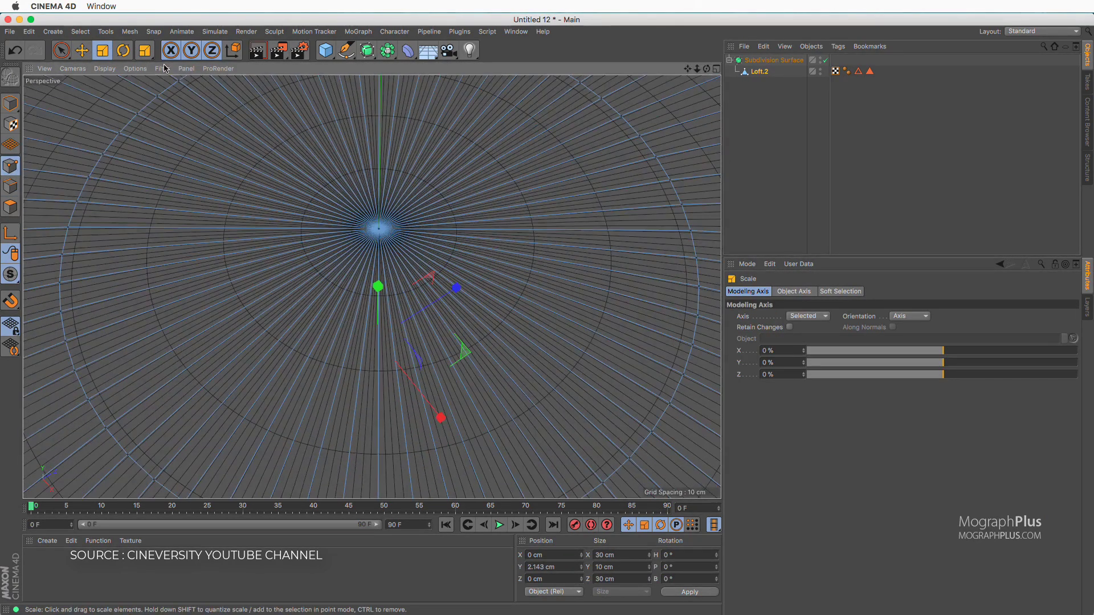
{"action": "right_click", "coordinate": [443, 346]}
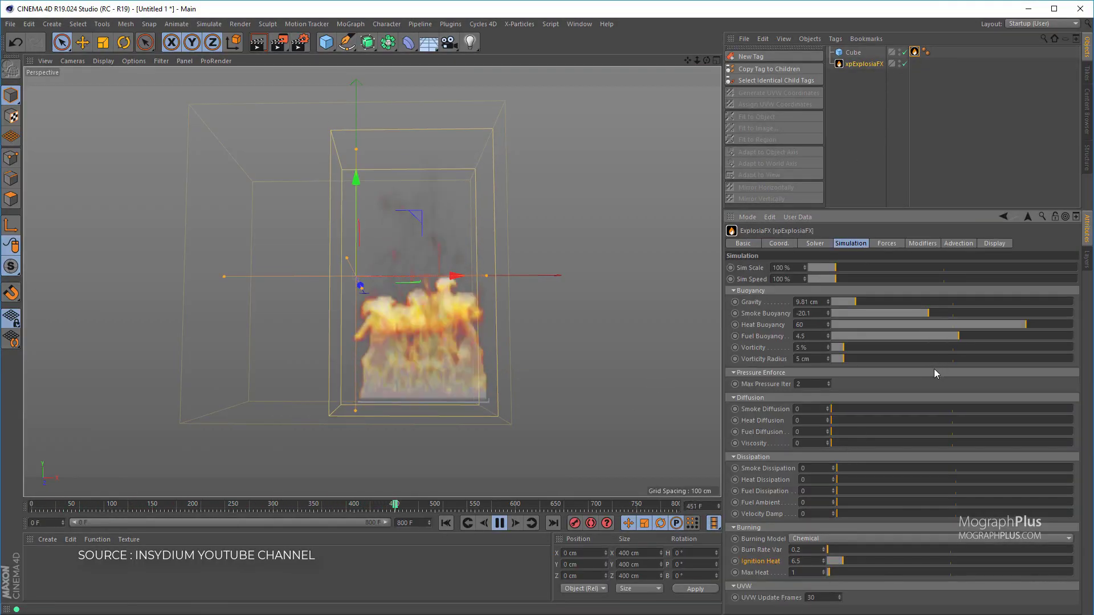
{"action": "left_click", "coordinate": [886, 243]}
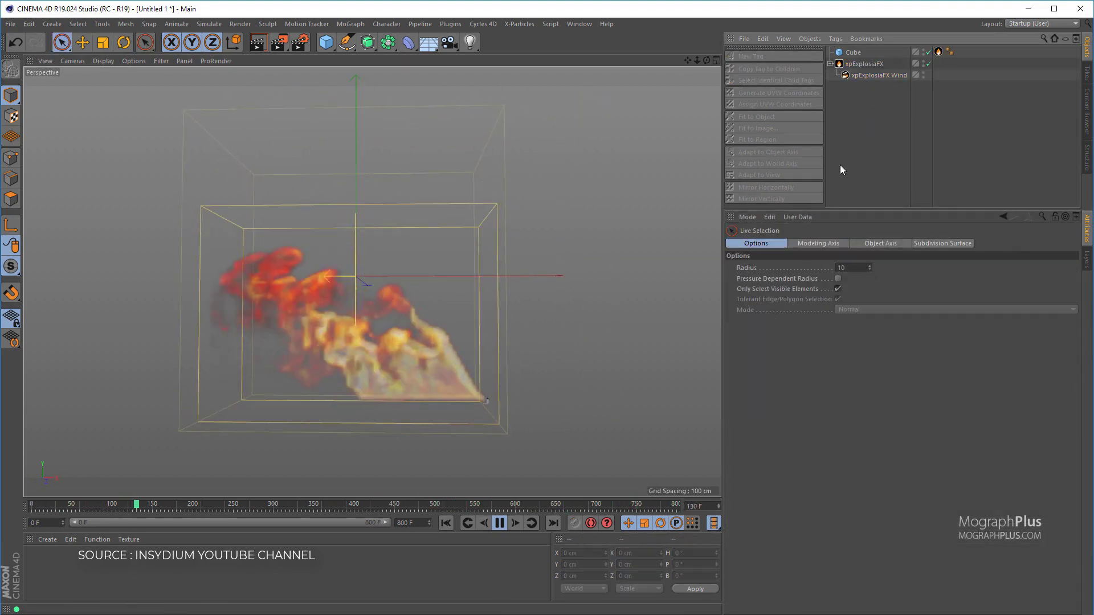
{"action": "left_click", "coordinate": [879, 75]}
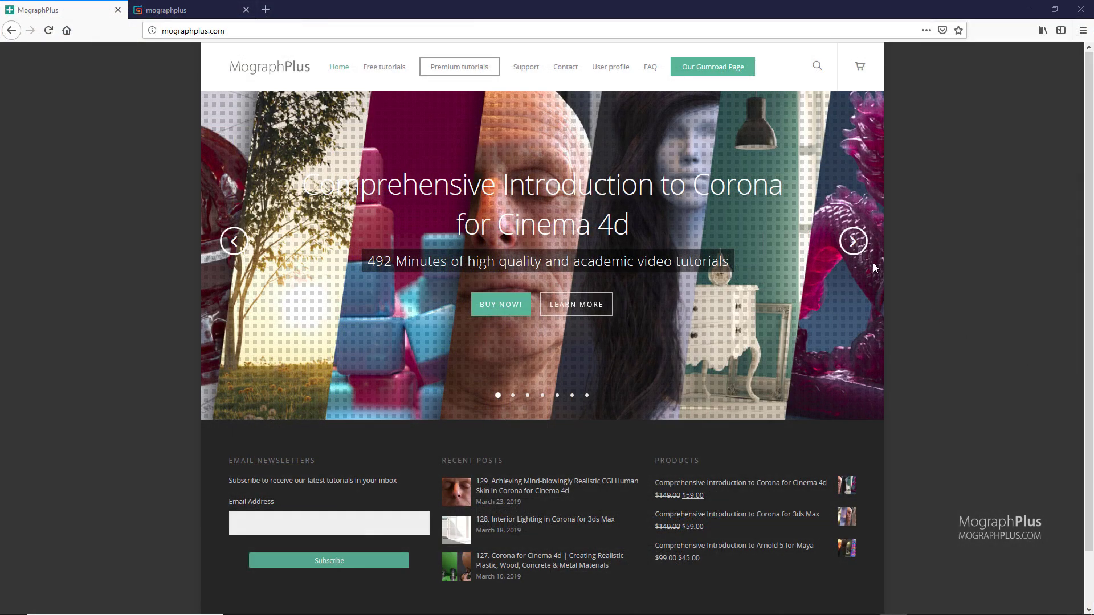
Browse the featured course slides, then scroll MographPlus's Gumroad course grid
{"action": "left_click", "coordinate": [853, 241]}
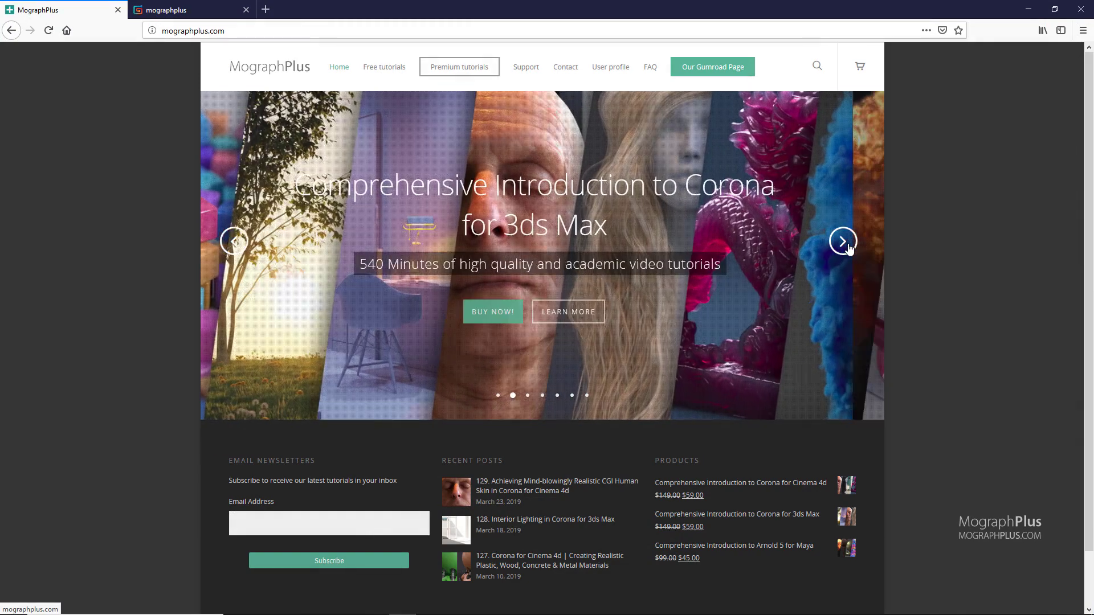
{"action": "left_click", "coordinate": [842, 241]}
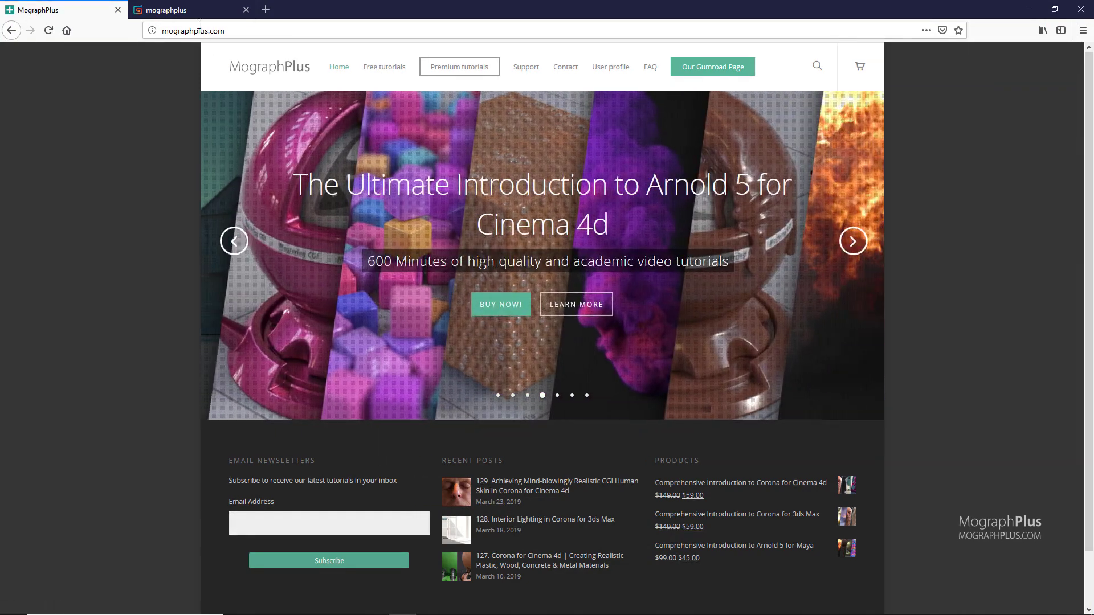
{"action": "left_click", "coordinate": [712, 66]}
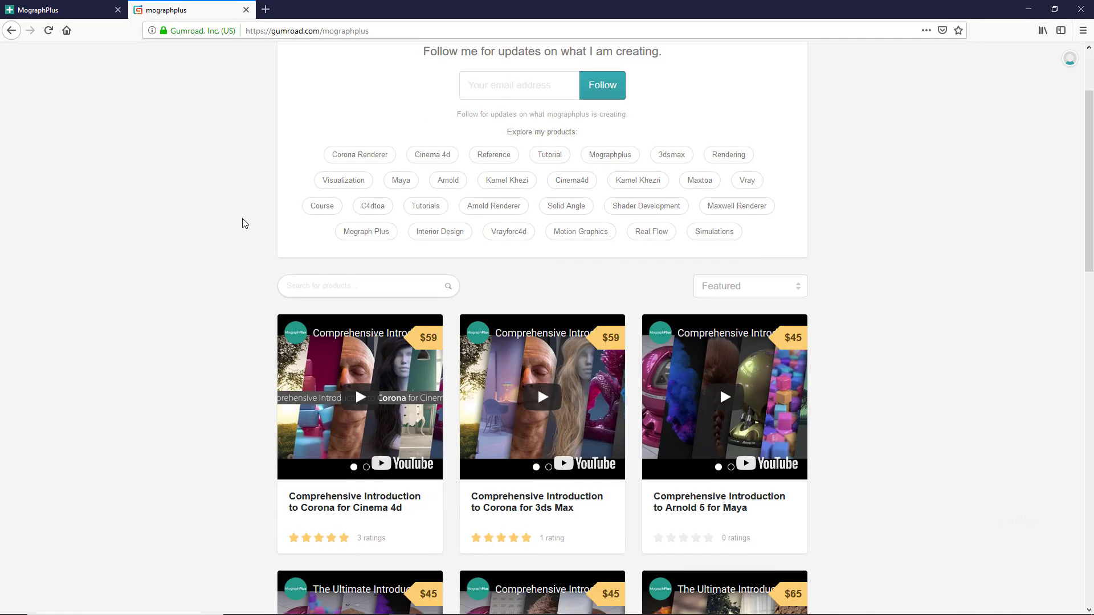
{"action": "scroll", "scroll_direction": "down", "scroll_amount": 3}
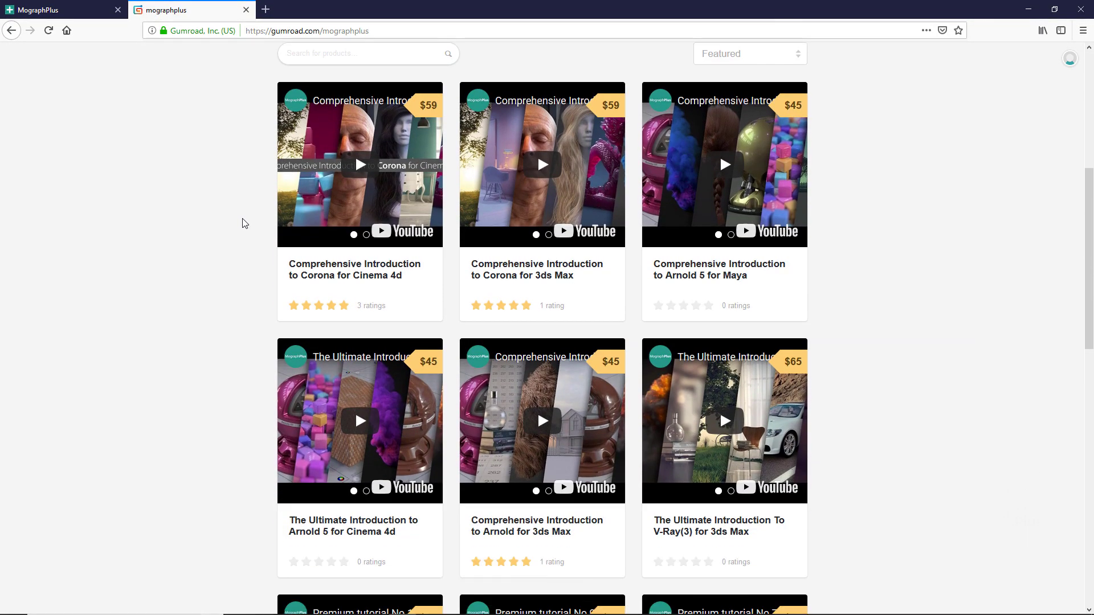
{"action": "scroll", "scroll_direction": "up", "scroll_amount": 3}
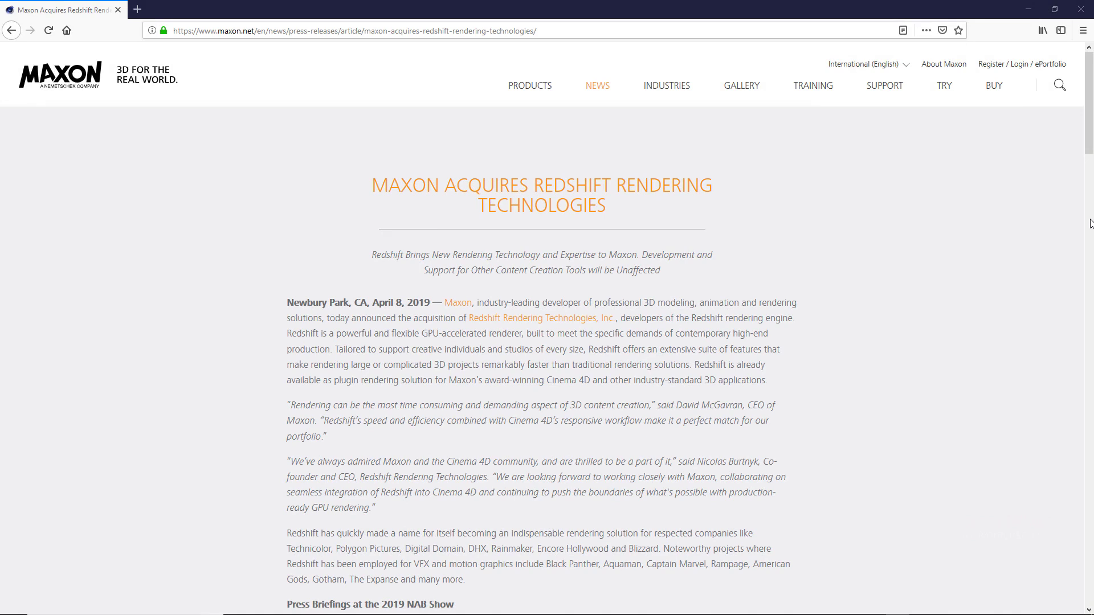
Scroll through Maxon's press release on acquiring Redshift Rendering Technologies
{"action": "scroll", "scroll_direction": "down", "scroll_amount": 3}
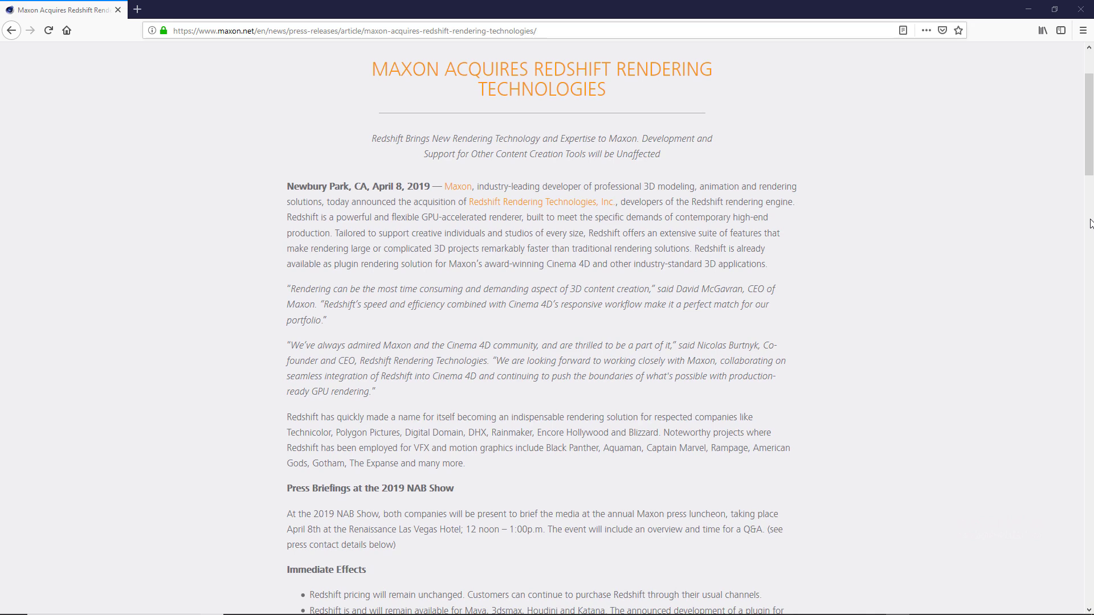
{"action": "scroll", "scroll_direction": "down", "scroll_amount": 3}
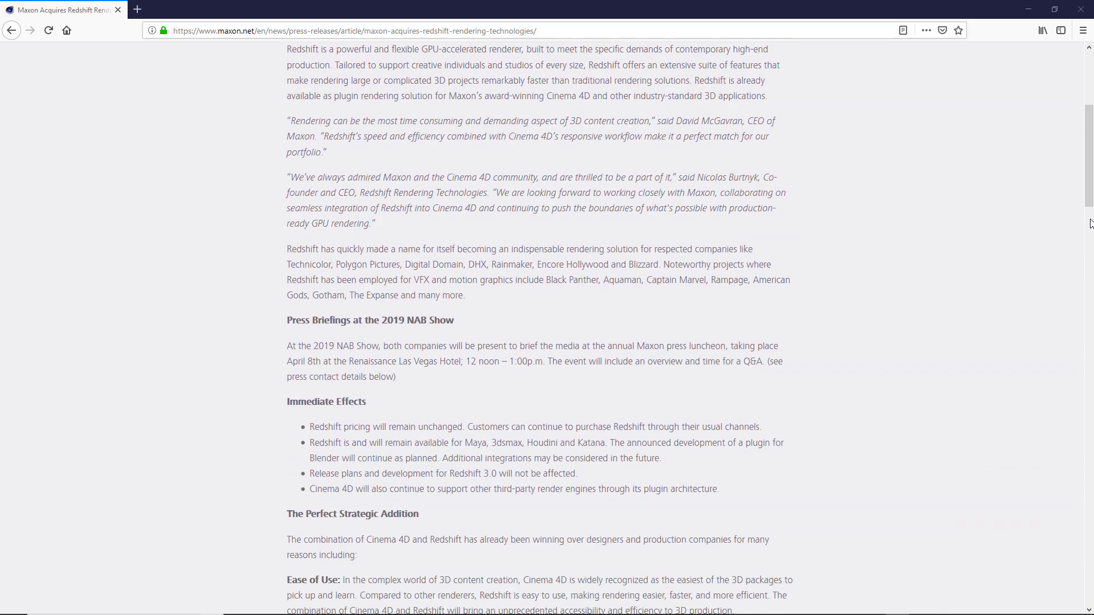
{"action": "scroll", "scroll_direction": "down", "scroll_amount": 3}
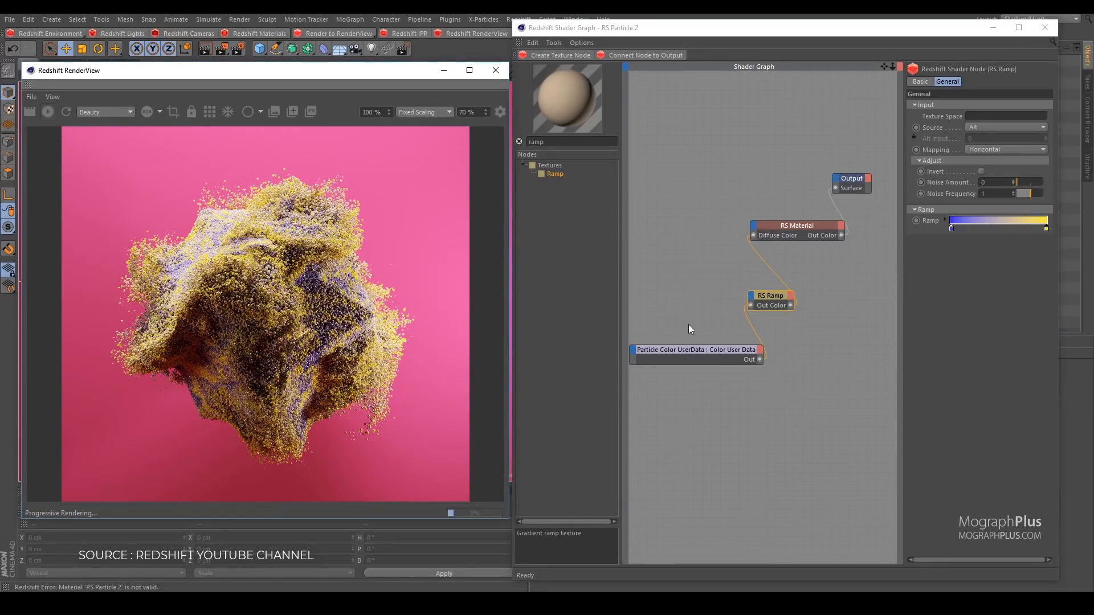
Search the Redshift shader graph for 'data' to add a Scalar User Data node
{"action": "left_click", "coordinate": [695, 349]}
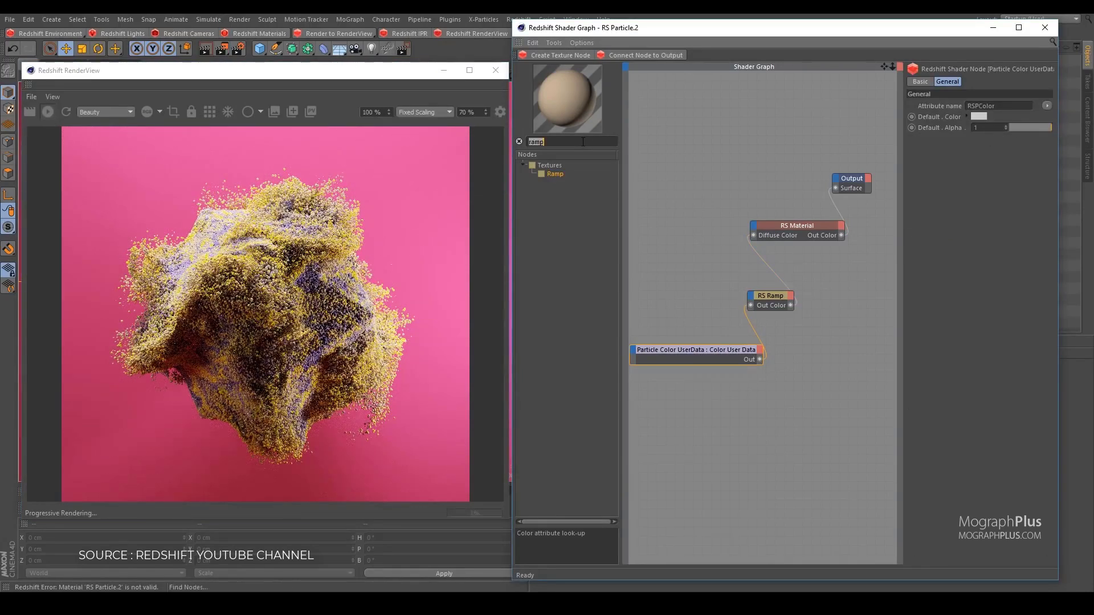
{"action": "type", "text": "data"}
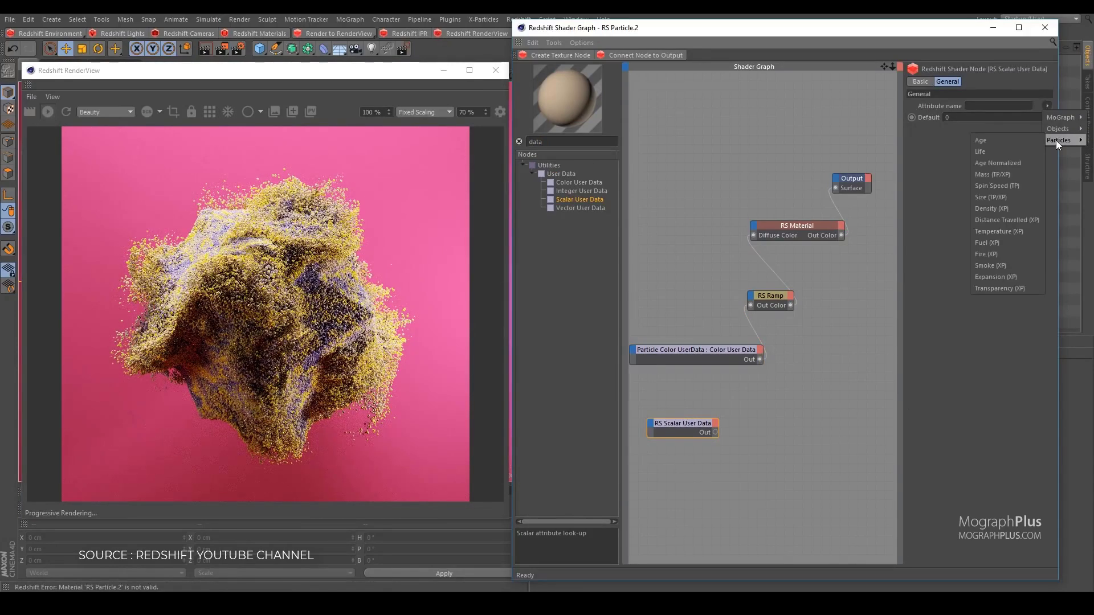
{"action": "mouse_move", "coordinate": [1000, 263]}
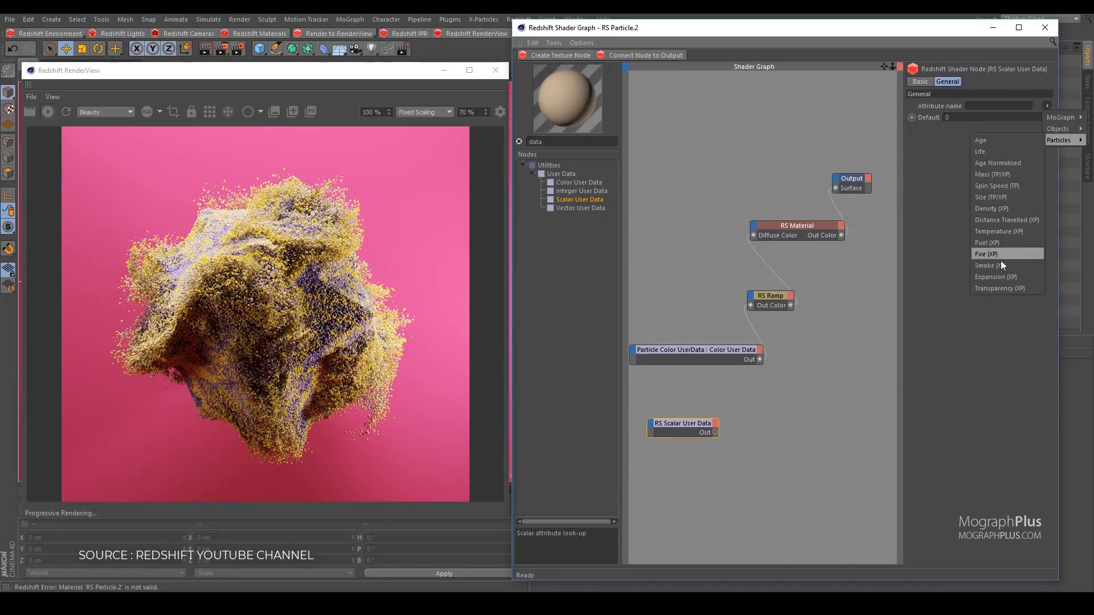
{"action": "mouse_move", "coordinate": [1003, 265]}
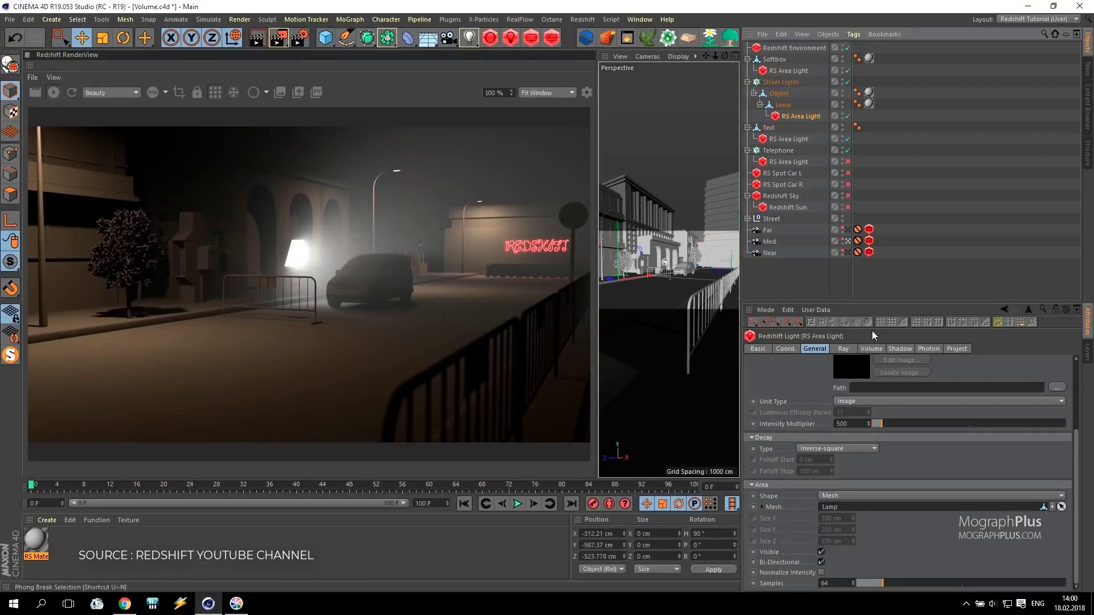
Set the street light's Volume Contribution Scale to 0.01 and the car lights' to 0.1
{"action": "left_click", "coordinate": [871, 349]}
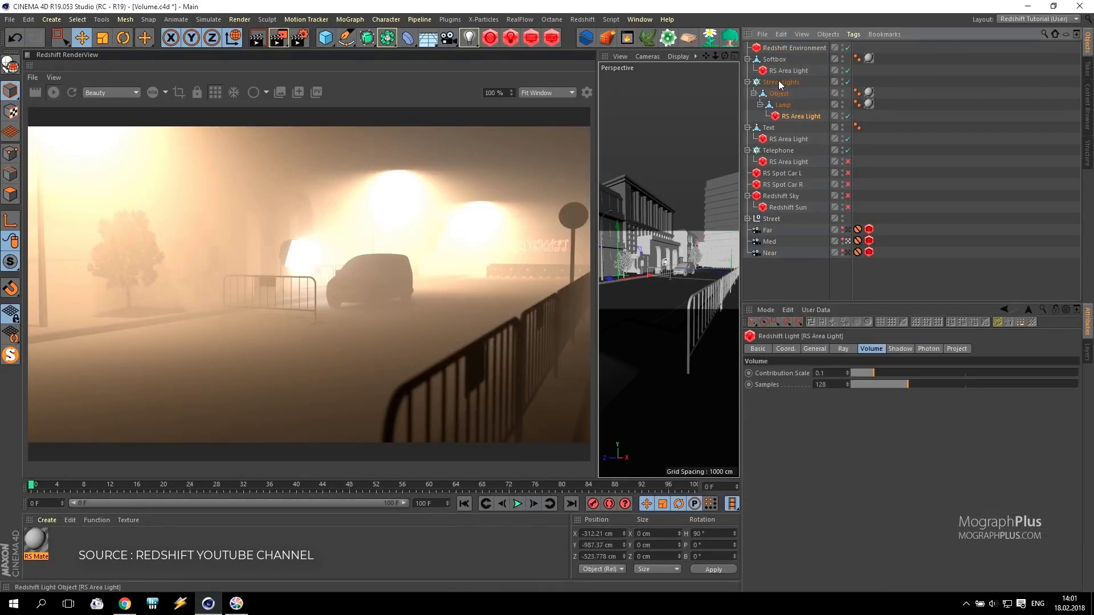
{"action": "type", "text": "0.01"}
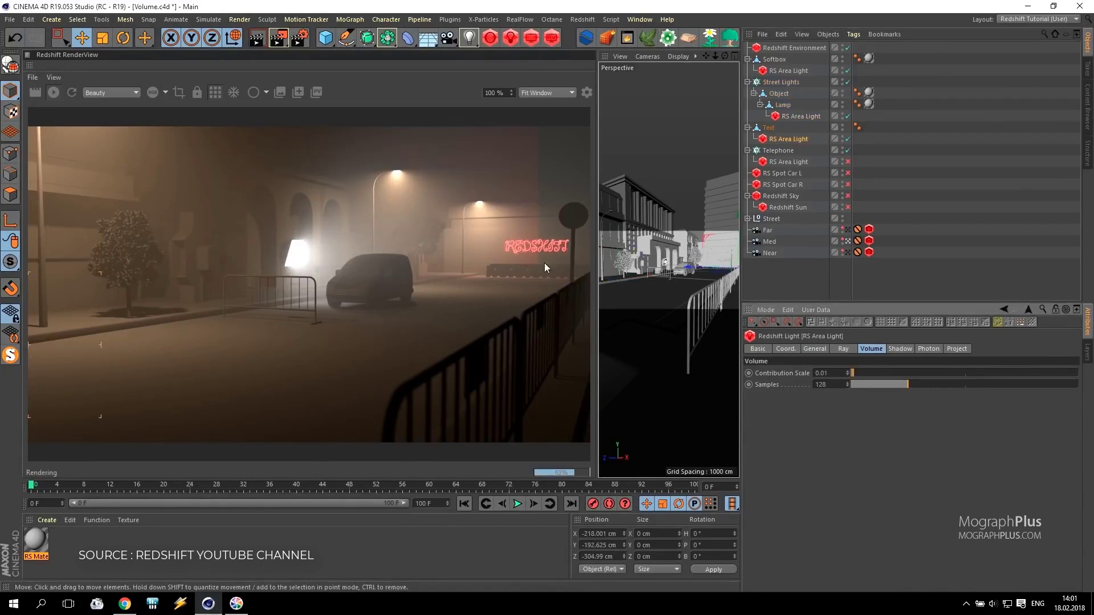
{"action": "left_click", "coordinate": [814, 349]}
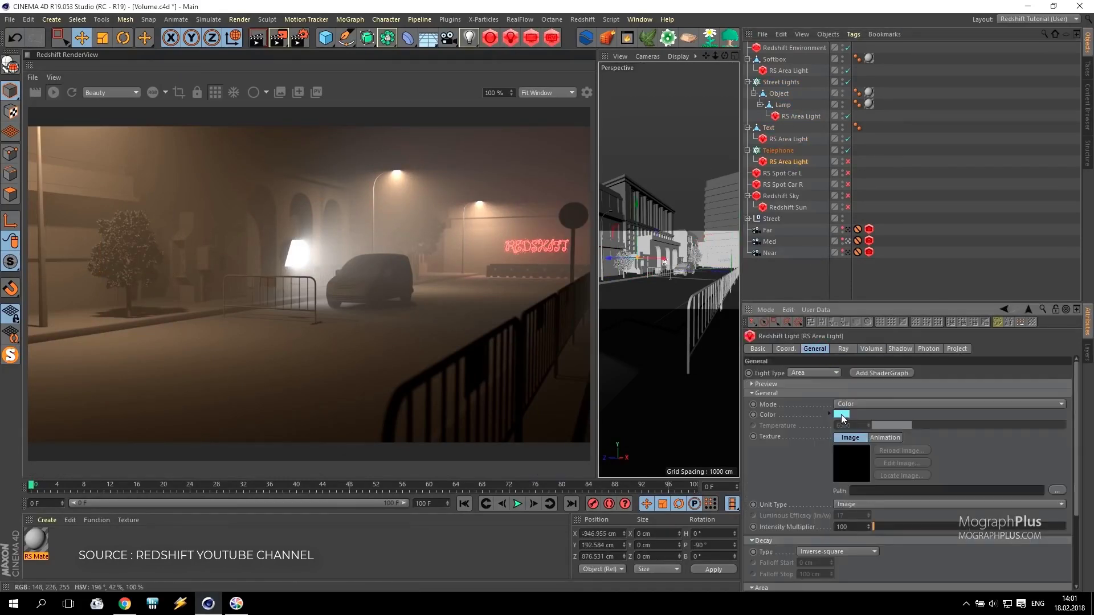
{"action": "left_click", "coordinate": [872, 348]}
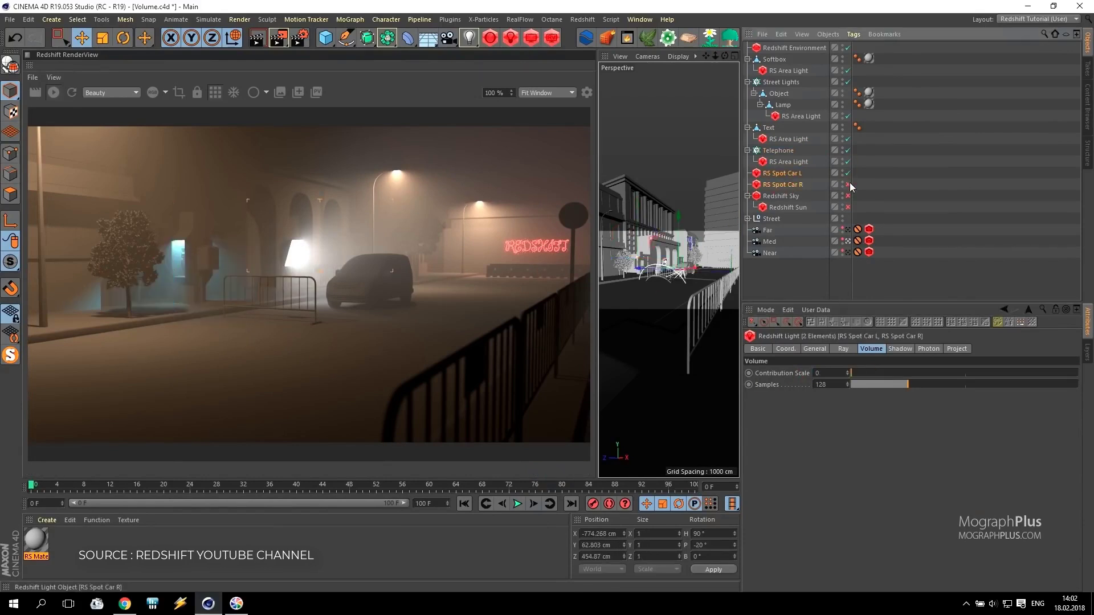
{"action": "type", "text": "0.1"}
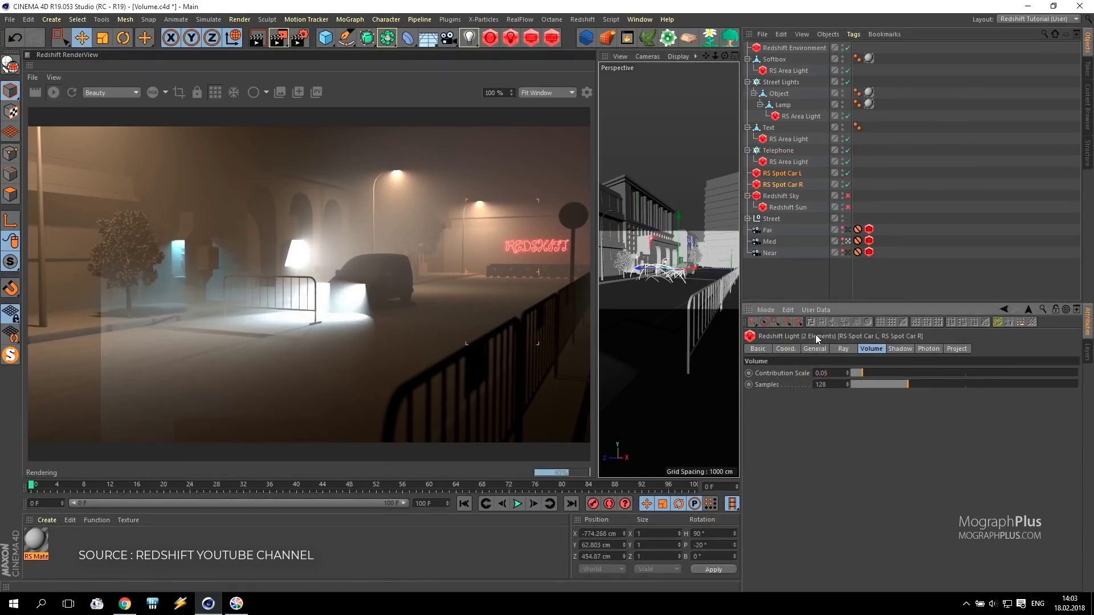
{"action": "left_click", "coordinate": [814, 349]}
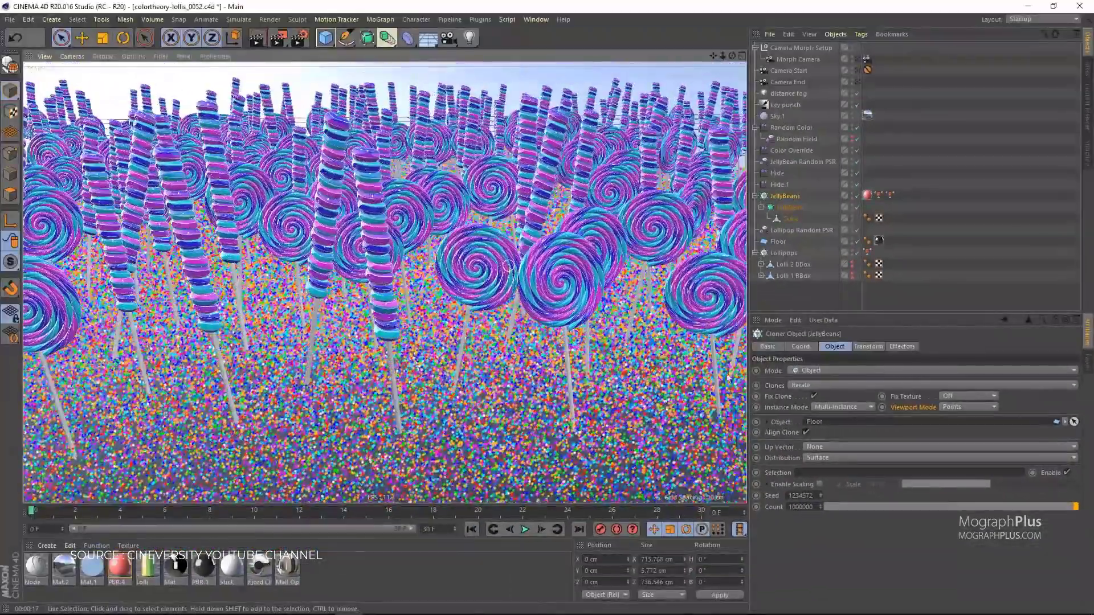
Select the Box Field and drag it across the radial candy spheres
{"action": "left_click", "coordinate": [259, 40]}
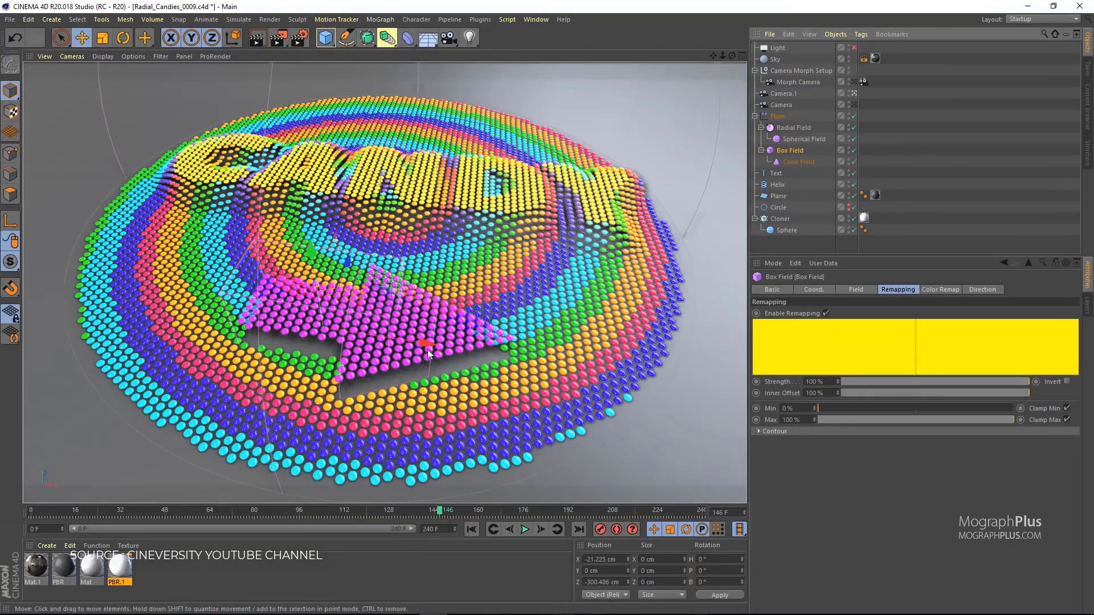
{"action": "left_click_drag", "start_coordinate": [426, 349], "coordinate": [363, 339]}
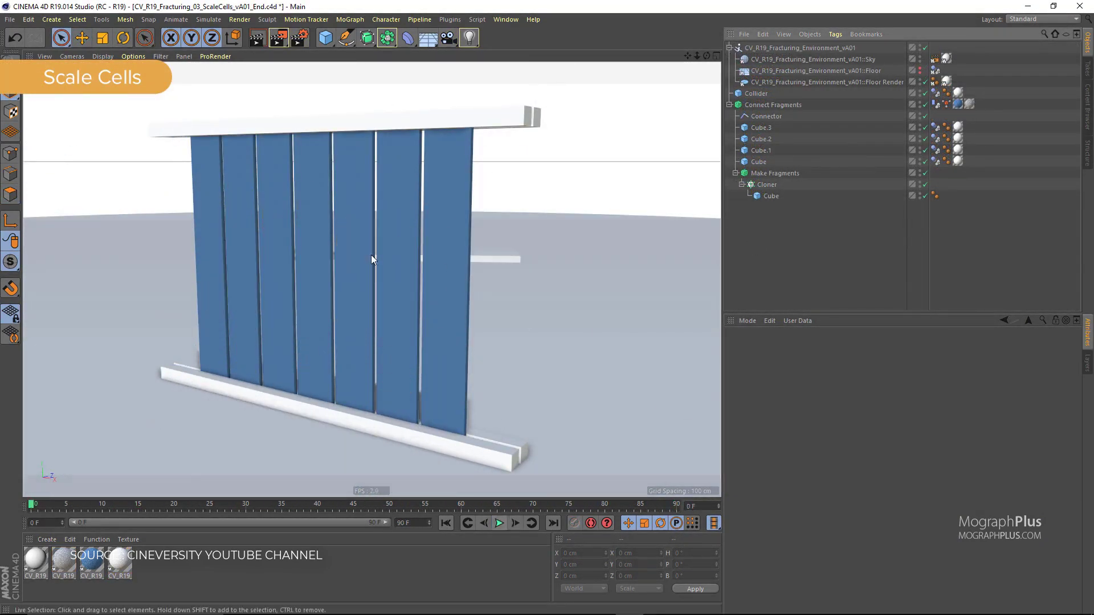
Set a Voronoi Fracture Scale Cells value to 5 and replay the wall collapse
{"action": "left_click", "coordinate": [499, 523]}
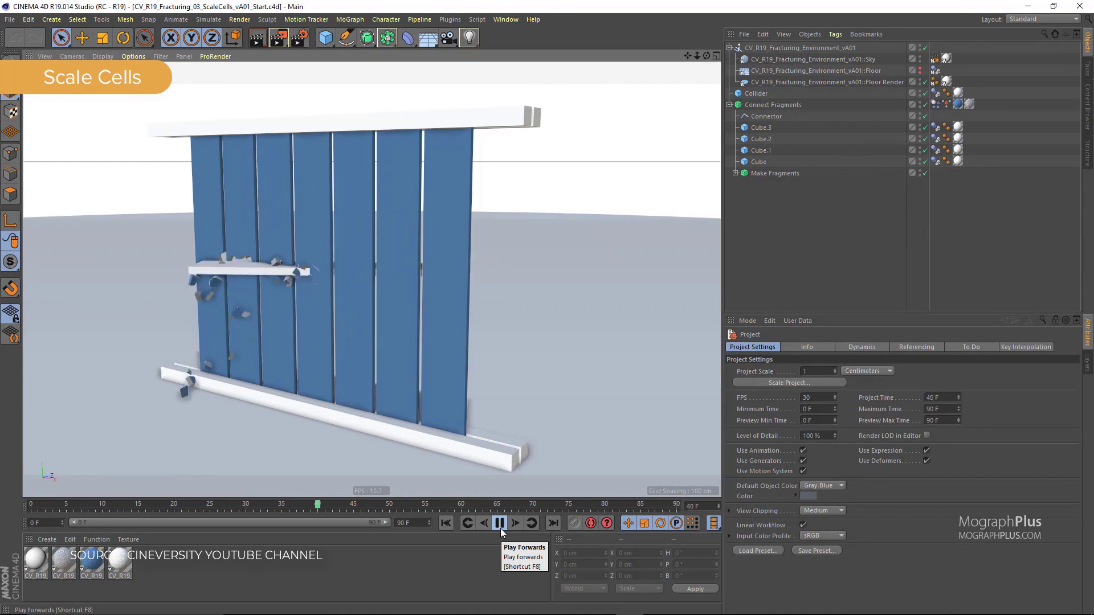
{"action": "left_click", "coordinate": [499, 524]}
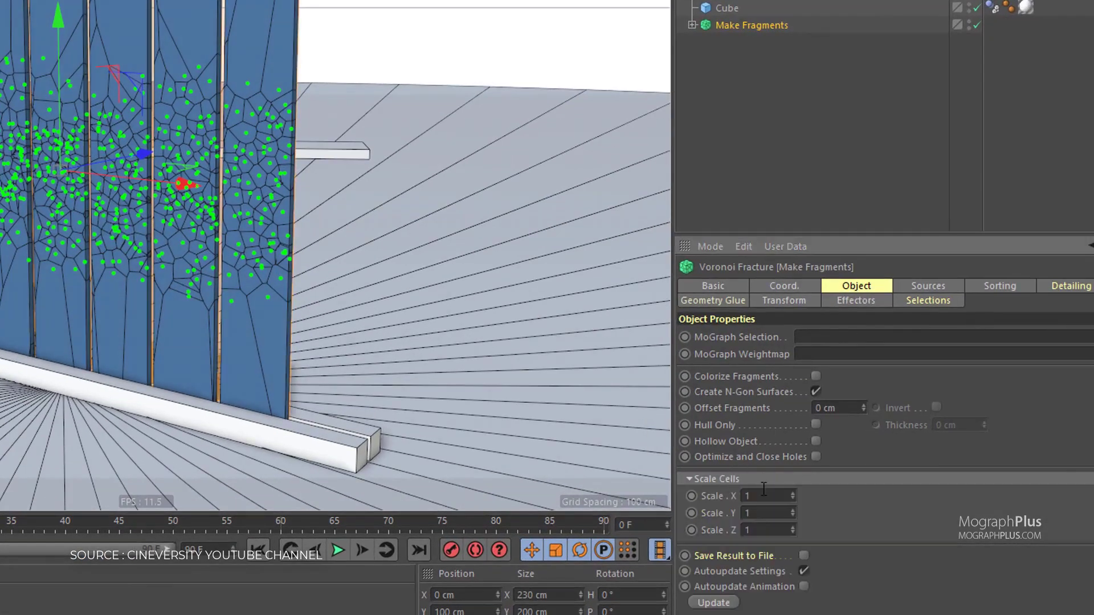
{"action": "type", "text": "5"}
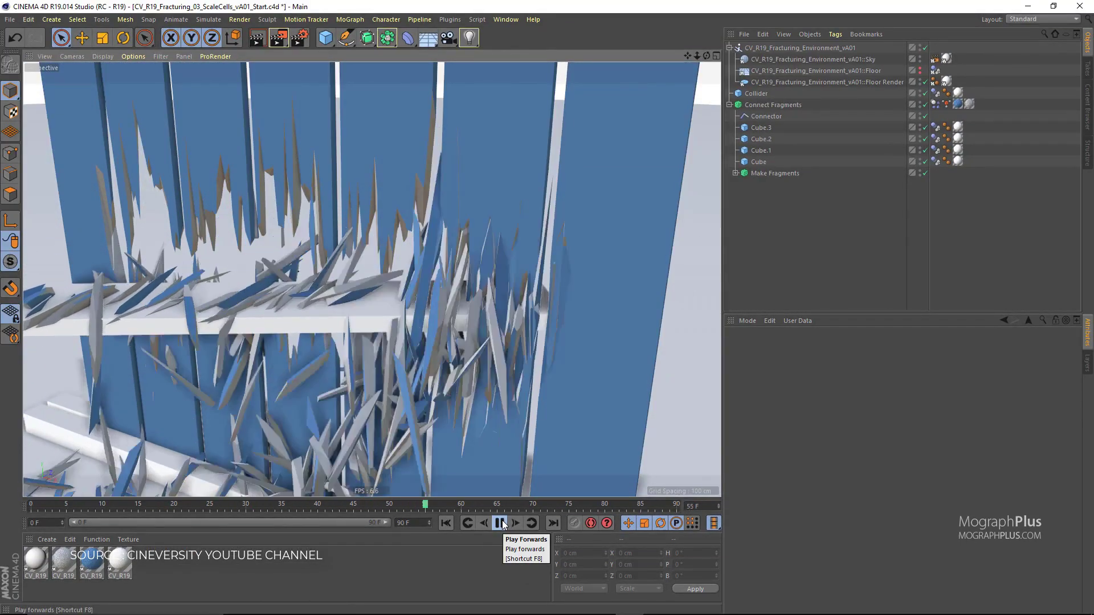
{"action": "left_click", "coordinate": [500, 523]}
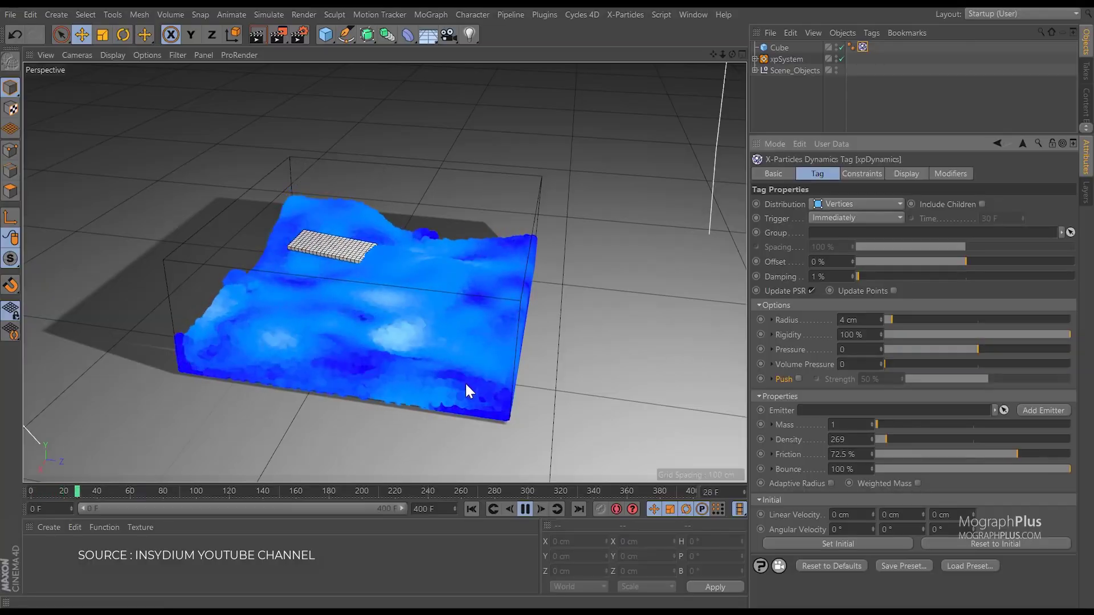
Play the X-Particles fluid simulation so the block rides the waves
{"action": "left_click", "coordinate": [541, 509]}
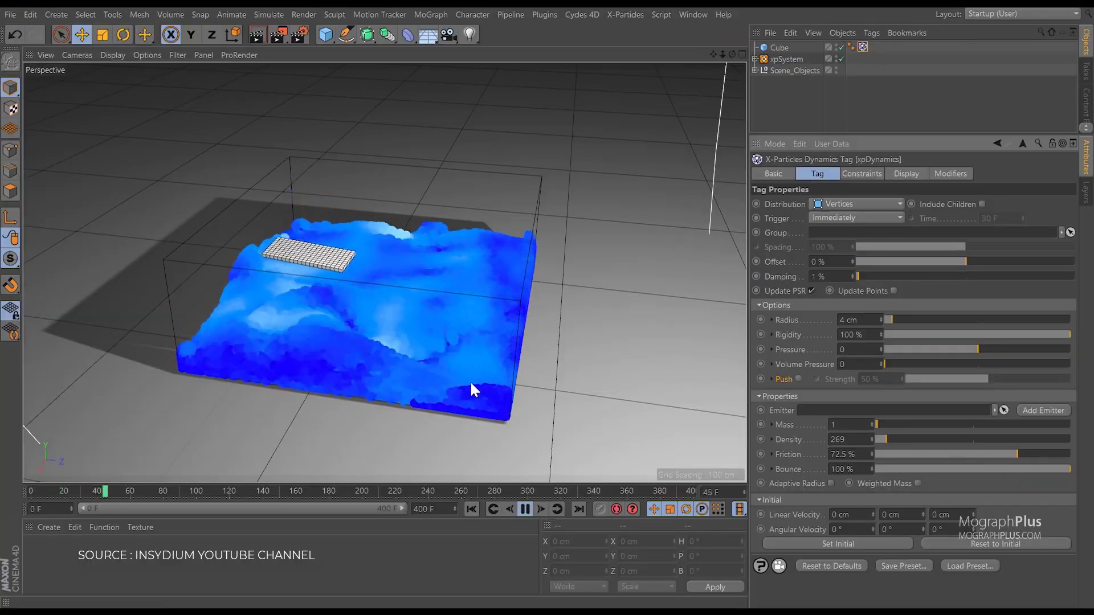
{"action": "left_click", "coordinate": [541, 509]}
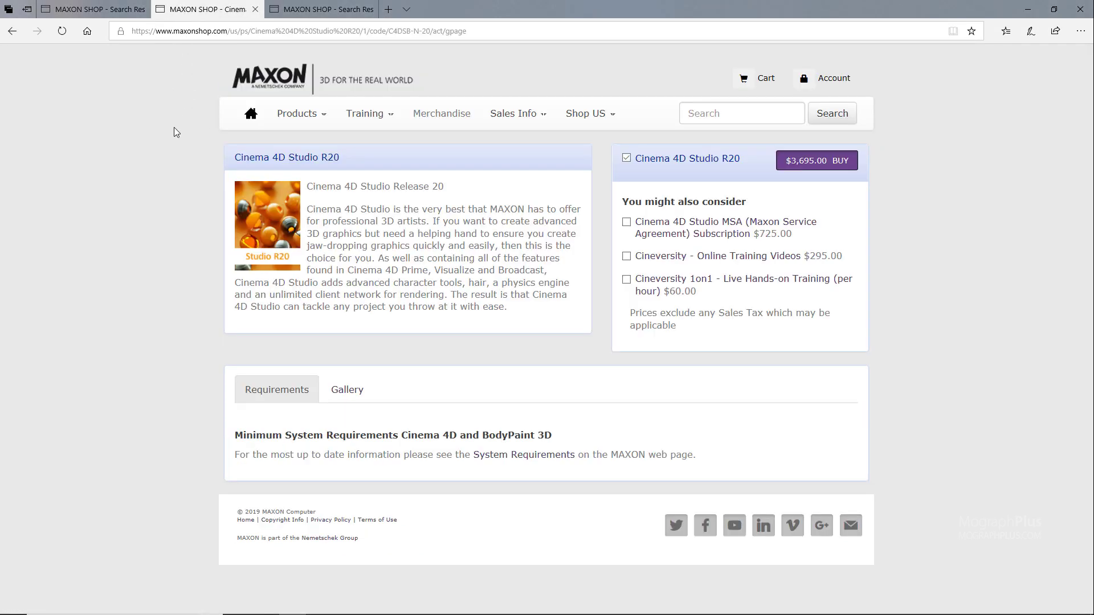
{"action": "mouse_move", "coordinate": [392, 203]}
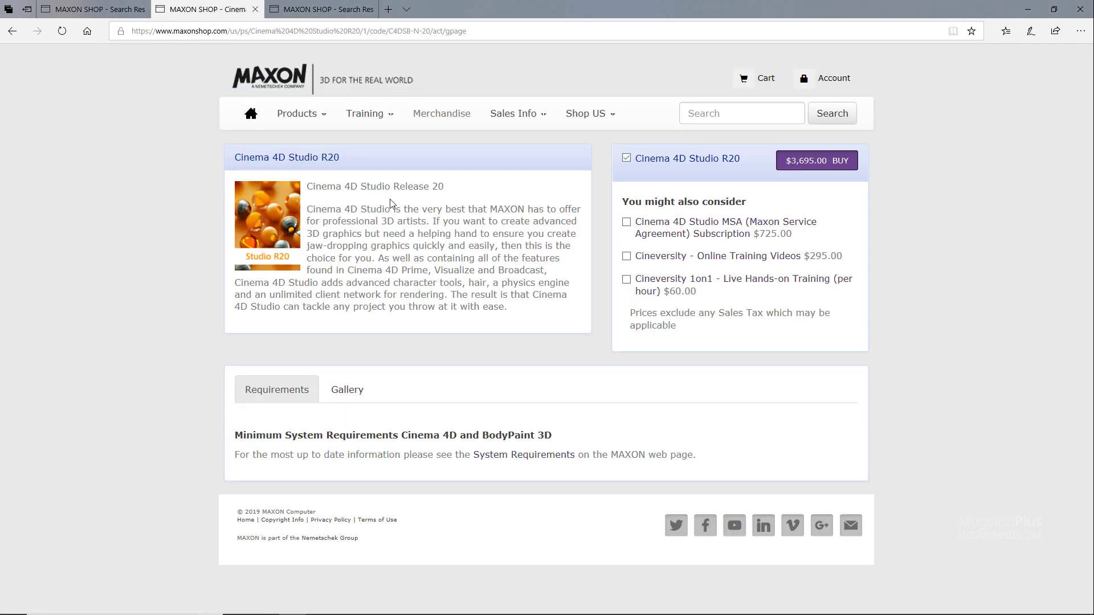
{"action": "mouse_move", "coordinate": [413, 233]}
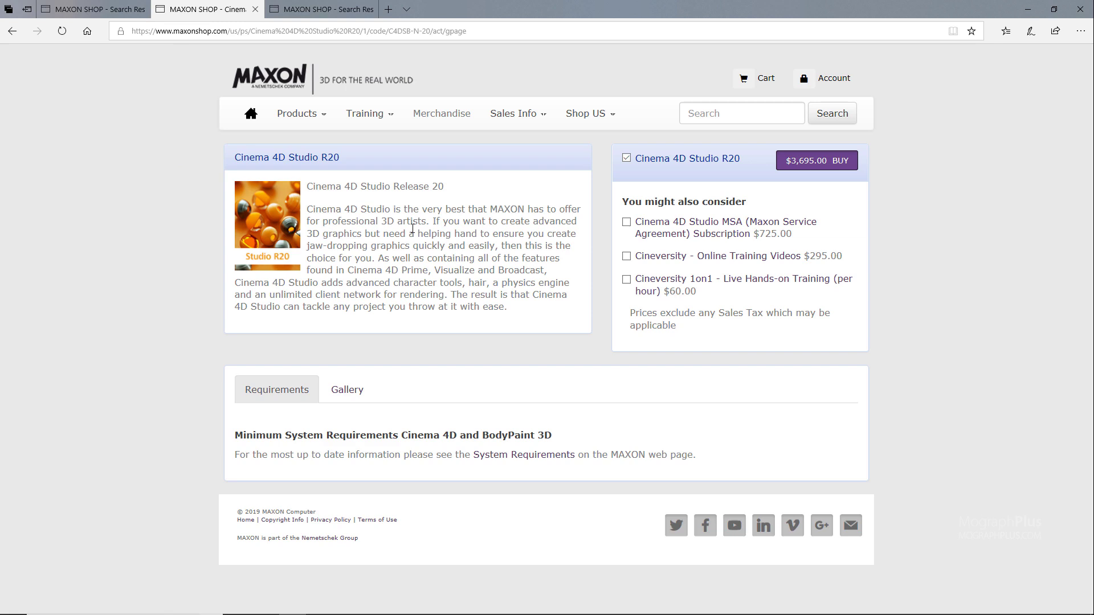
{"action": "mouse_move", "coordinate": [369, 205]}
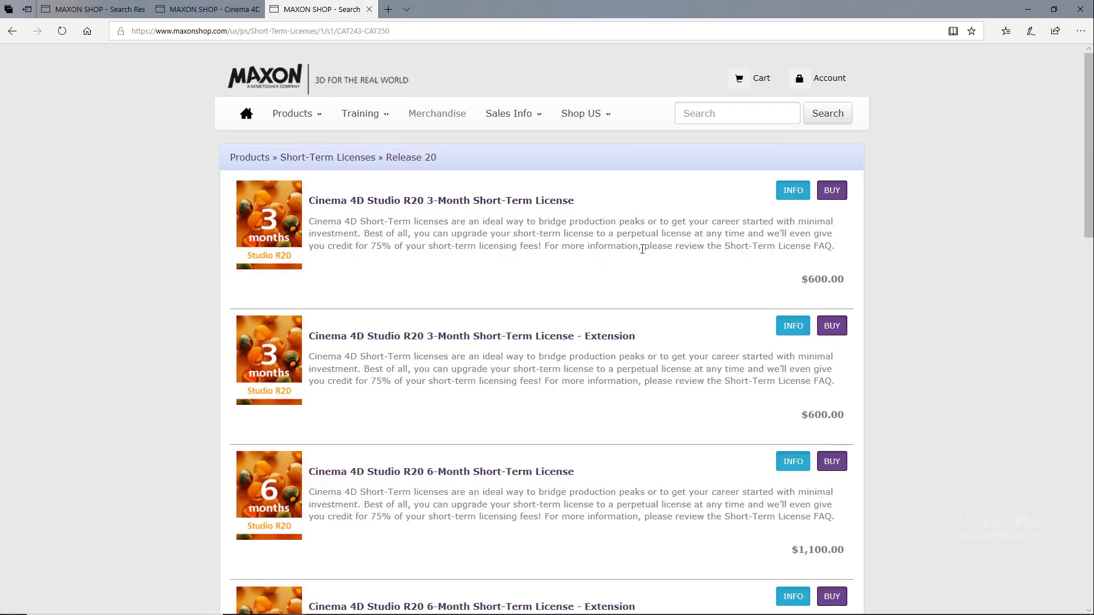
Scroll through the short-term licence offers and the R20 products and upgrades list
{"action": "scroll", "scroll_direction": "down", "scroll_amount": 3}
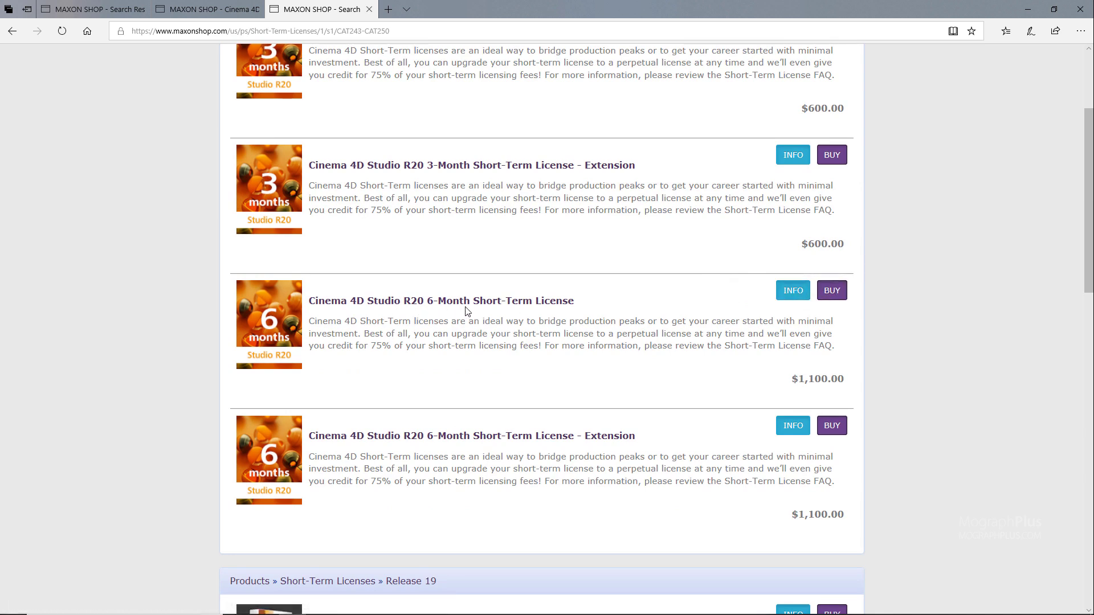
{"action": "mouse_move", "coordinate": [791, 294]}
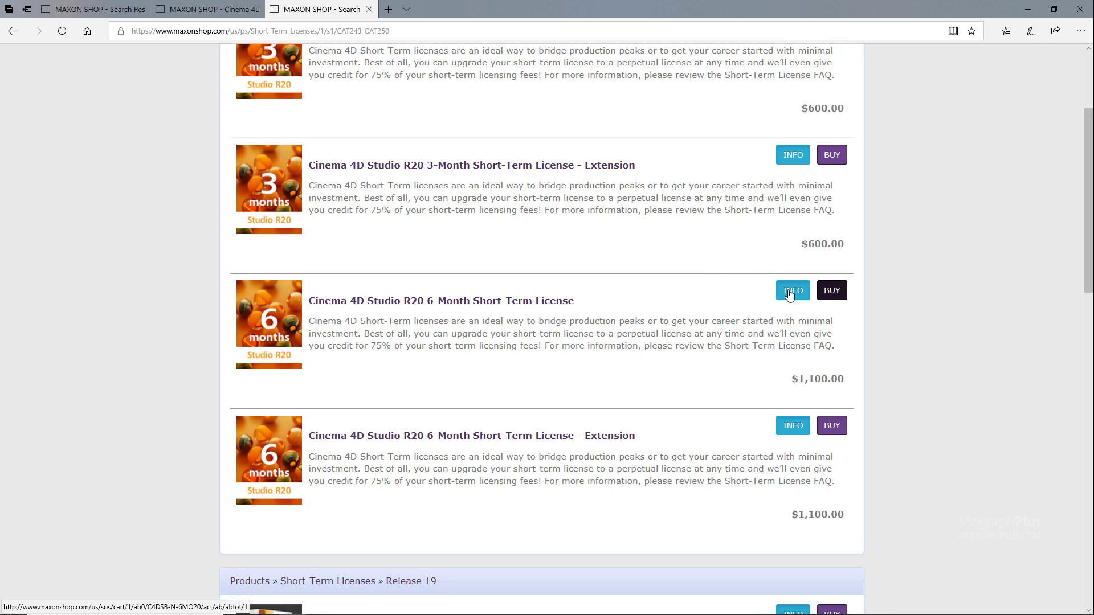
{"action": "mouse_move", "coordinate": [582, 304]}
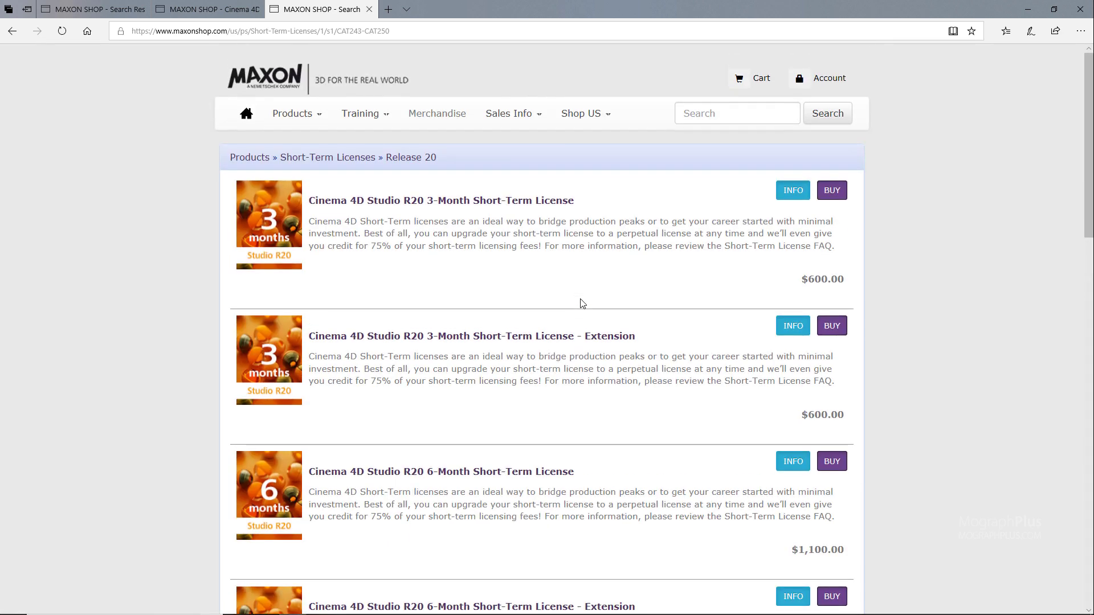
{"action": "mouse_move", "coordinate": [173, 274]}
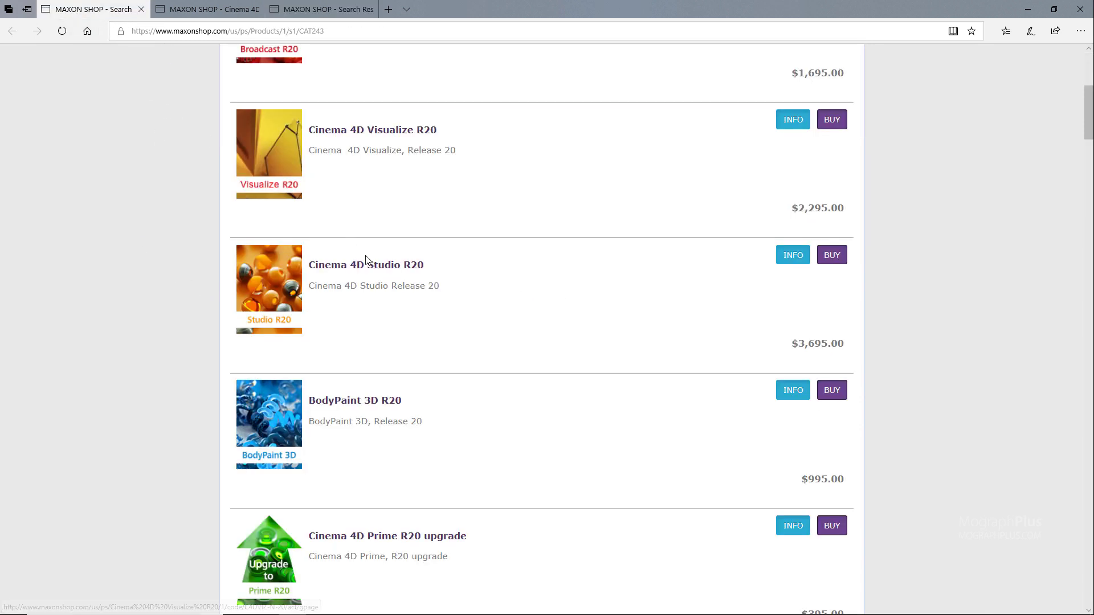
{"action": "scroll", "scroll_direction": "up", "scroll_amount": 3}
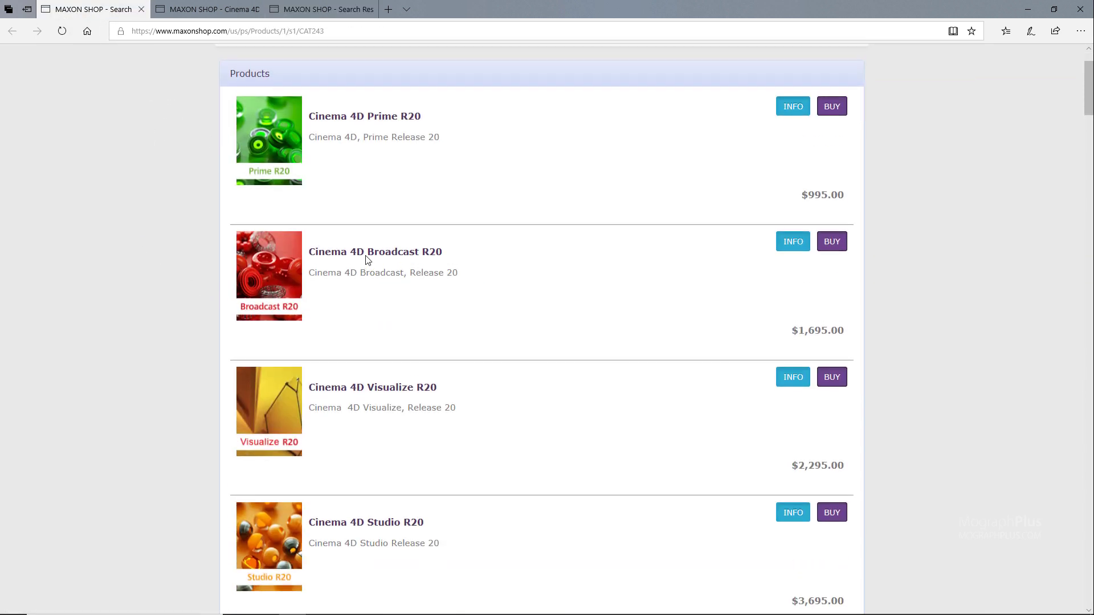
{"action": "scroll", "scroll_direction": "down", "scroll_amount": 3}
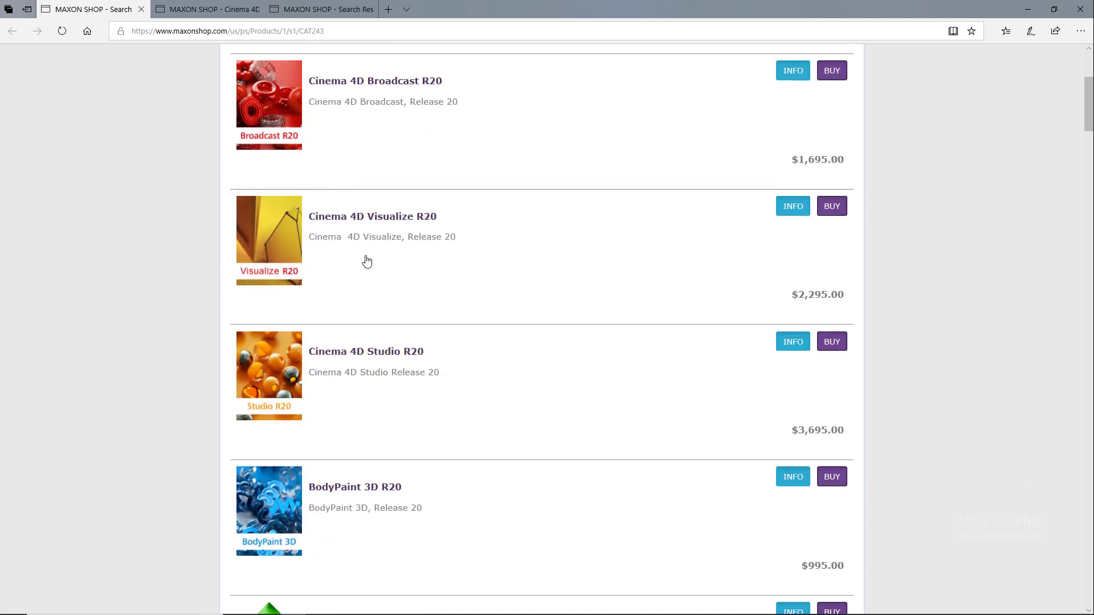
{"action": "scroll", "scroll_direction": "down", "scroll_amount": 3}
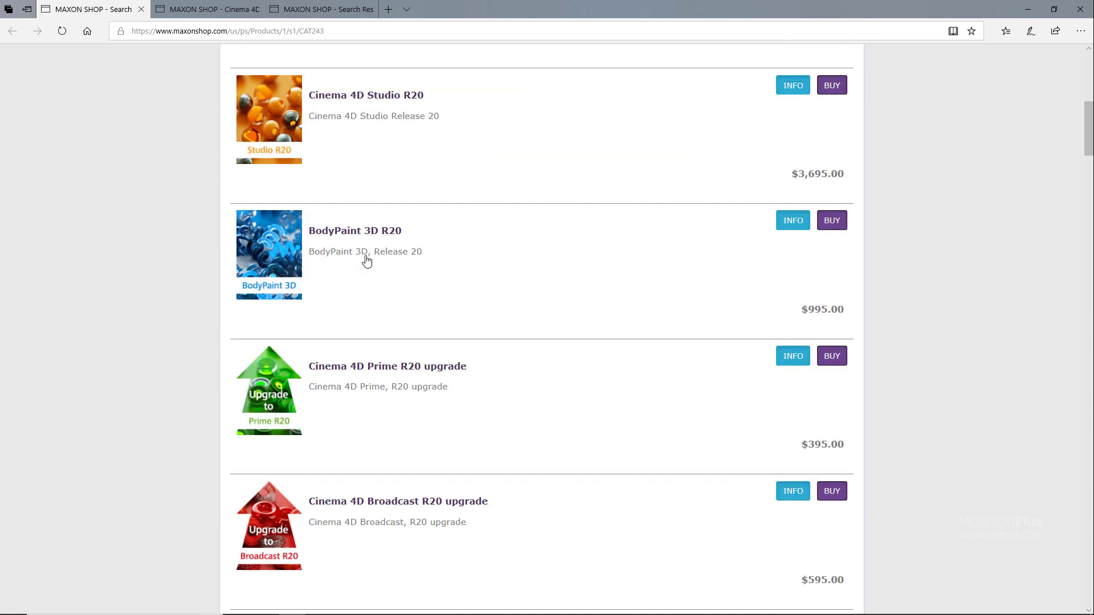
{"action": "scroll", "scroll_direction": "down", "scroll_amount": 3}
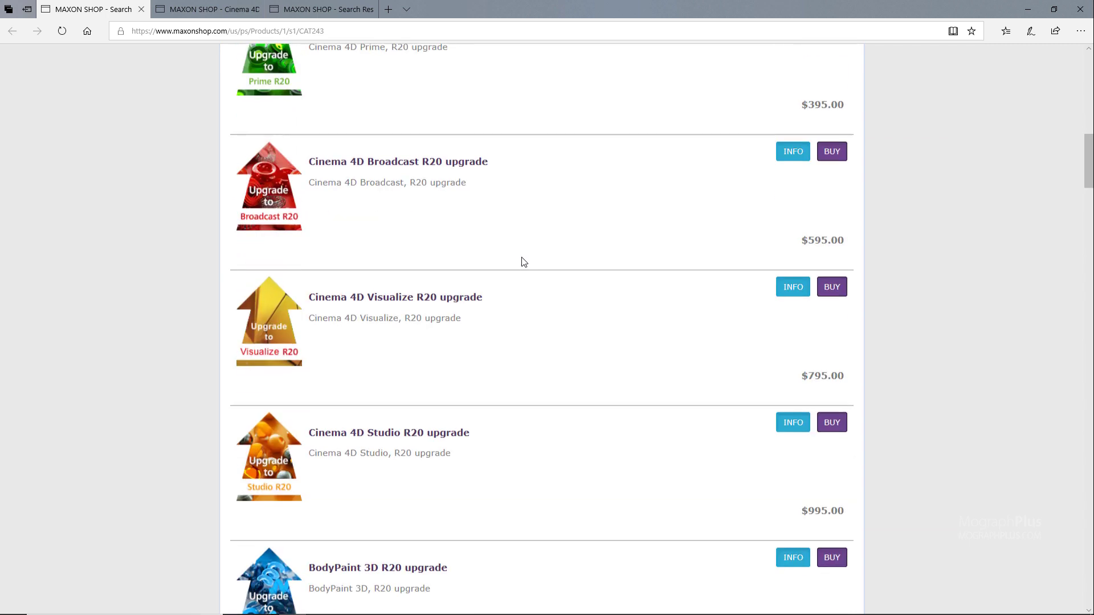
{"action": "scroll", "scroll_direction": "down", "scroll_amount": 3}
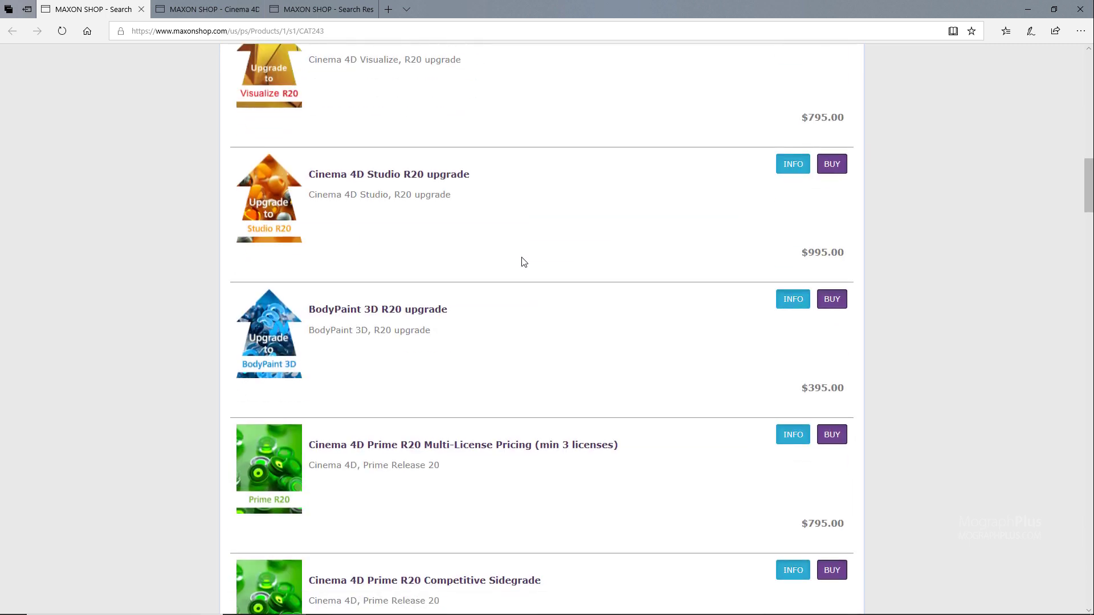
{"action": "scroll", "scroll_direction": "down", "scroll_amount": 3}
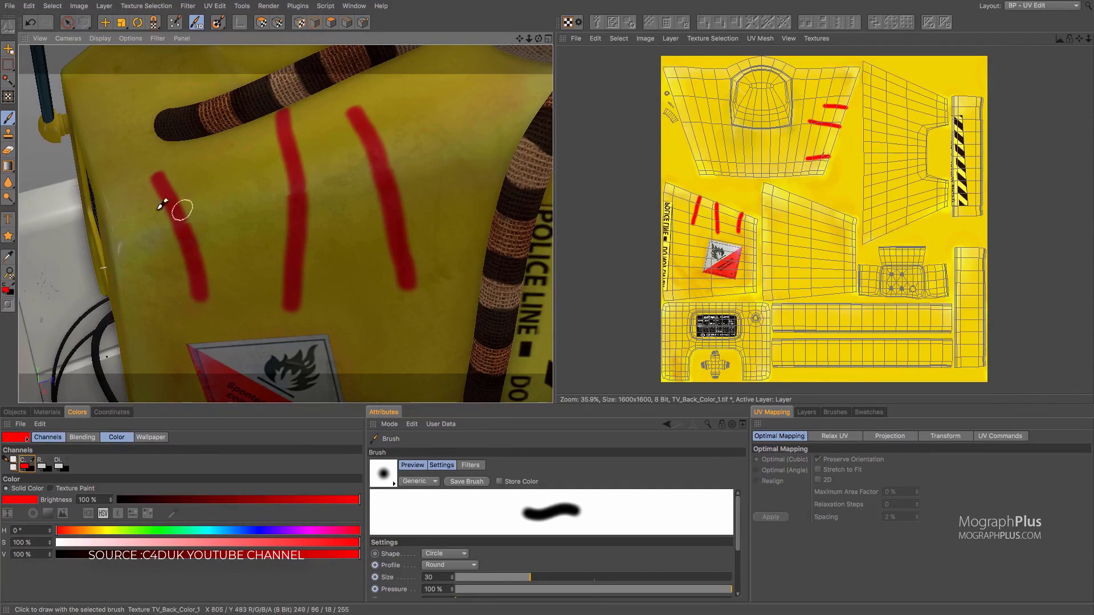
{"action": "mouse_move", "coordinate": [228, 186]}
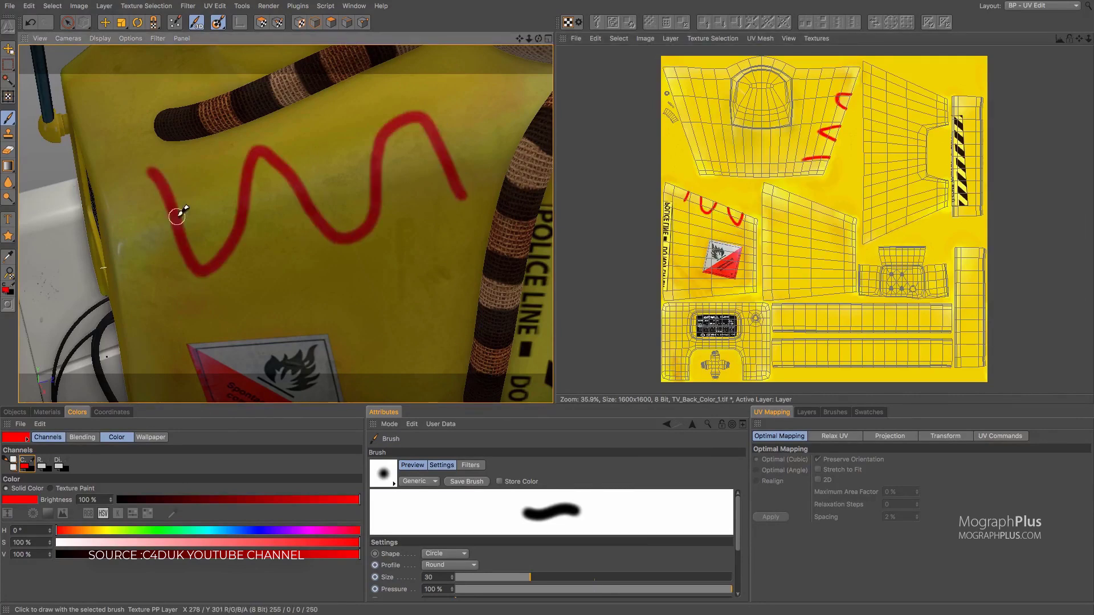
{"action": "mouse_move", "coordinate": [320, 203]}
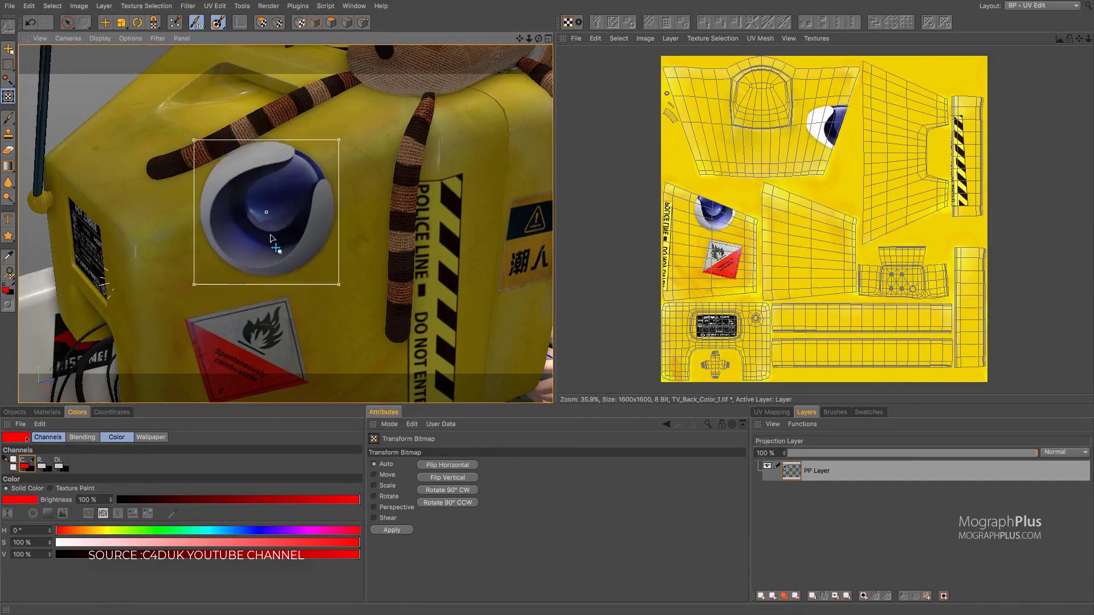
Drag the Cinema 4D logo decal into position on the box's side
{"action": "left_click_drag", "start_coordinate": [266, 212], "coordinate": [284, 236]}
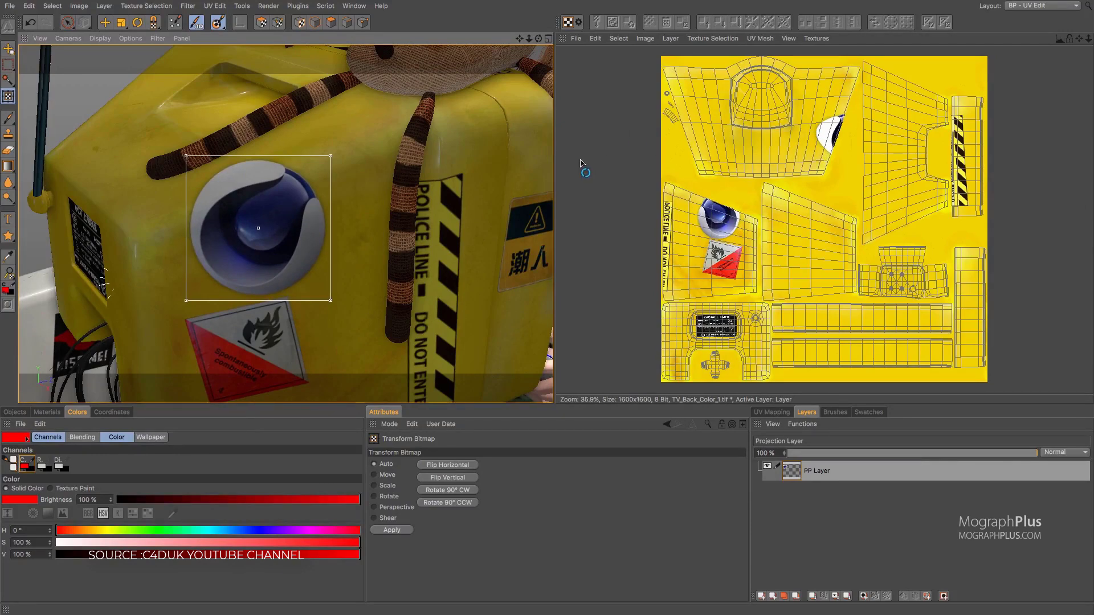
{"action": "left_click", "coordinate": [391, 530]}
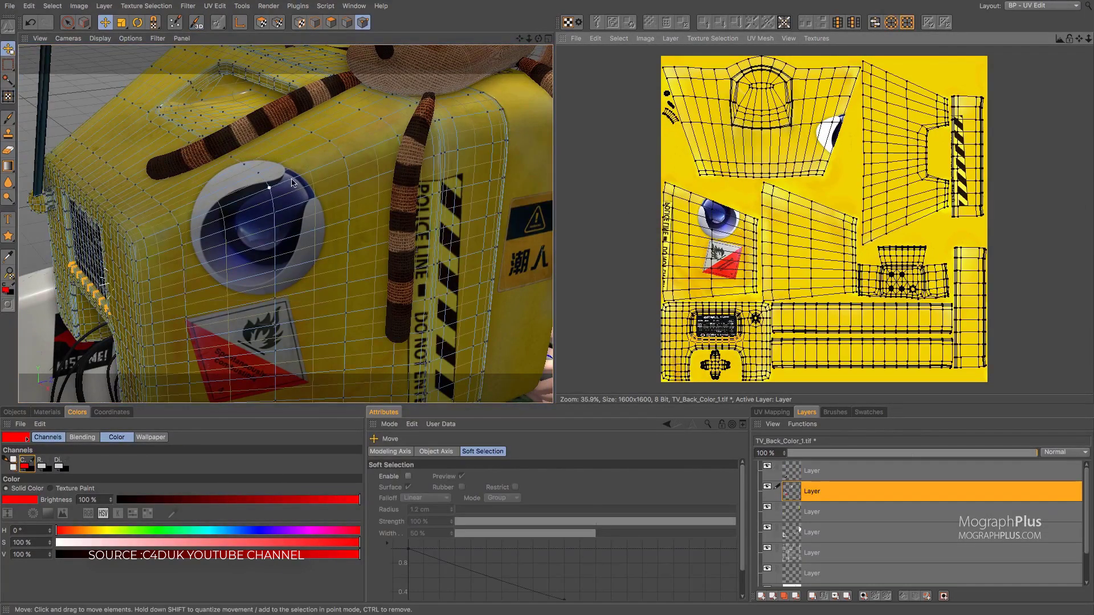
{"action": "left_click", "coordinate": [199, 23]}
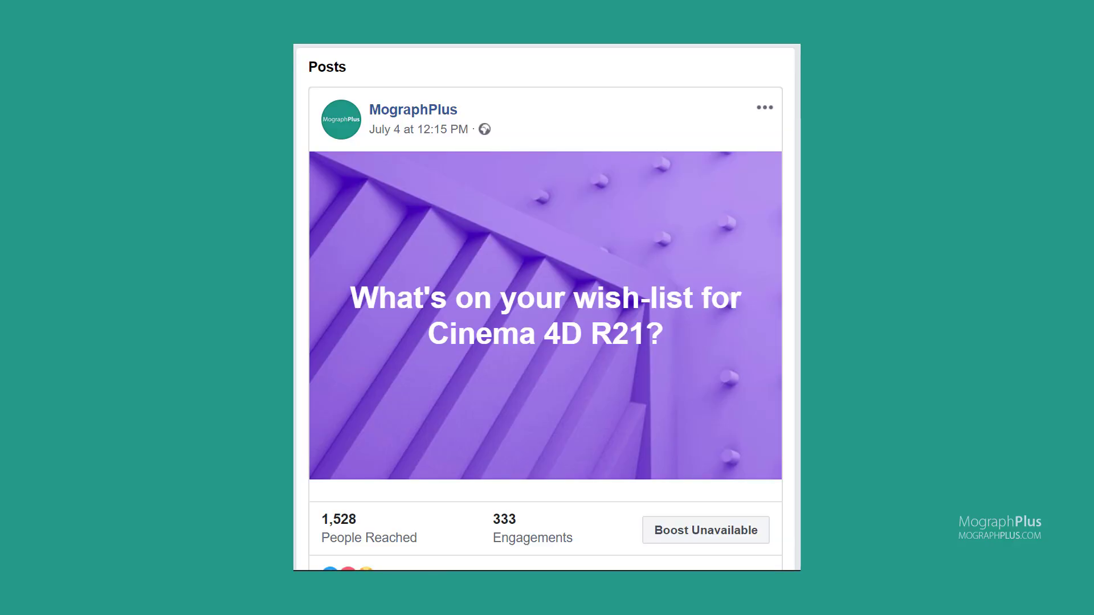
Scroll down the R21 wish-list comments to the Redshift, sculpting and UV tool requests
{"action": "scroll", "scroll_direction": "down", "scroll_amount": 3}
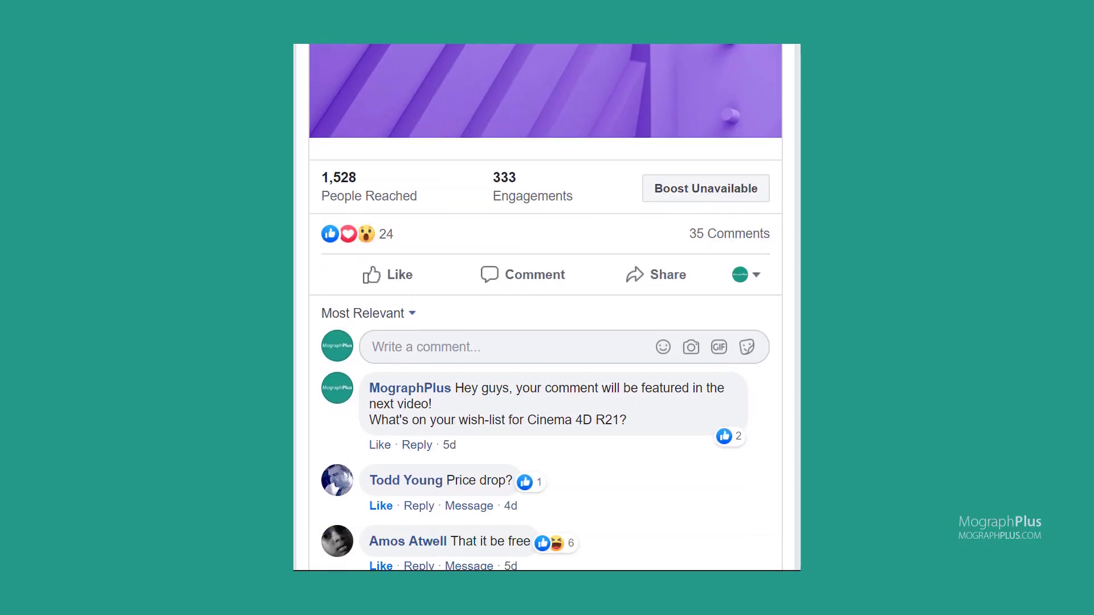
{"action": "scroll", "scroll_direction": "down", "scroll_amount": 3}
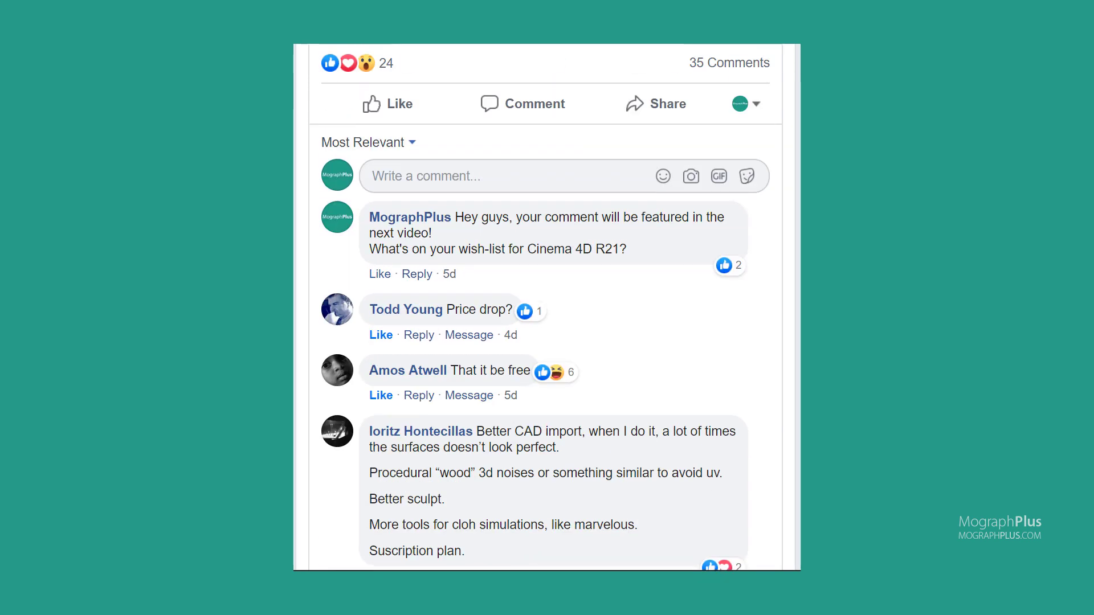
{"action": "scroll", "scroll_direction": "down", "scroll_amount": 3}
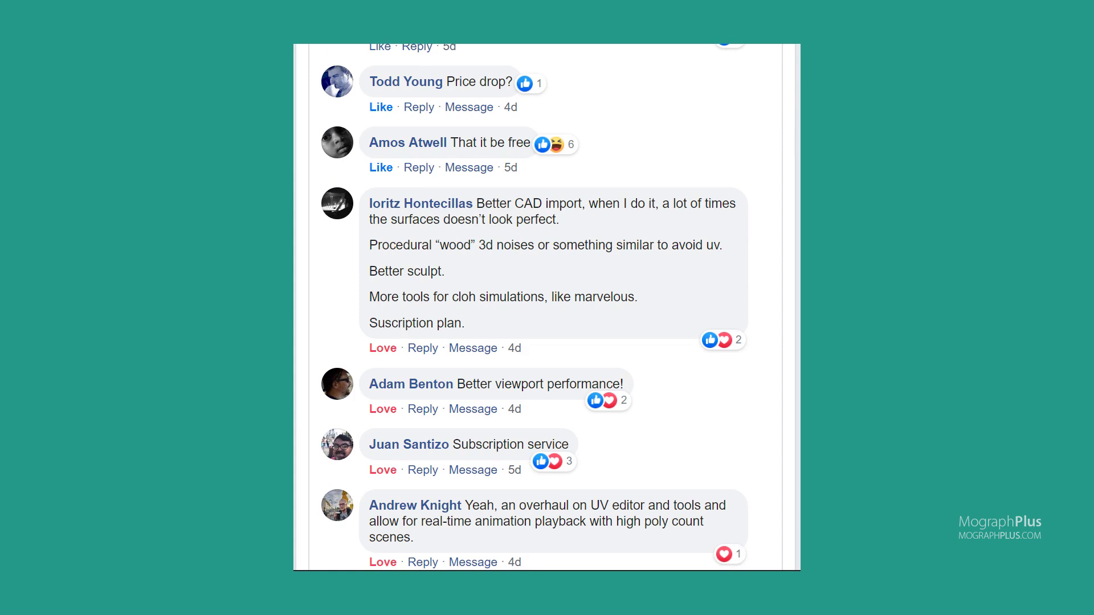
{"action": "scroll", "scroll_direction": "down", "scroll_amount": 3}
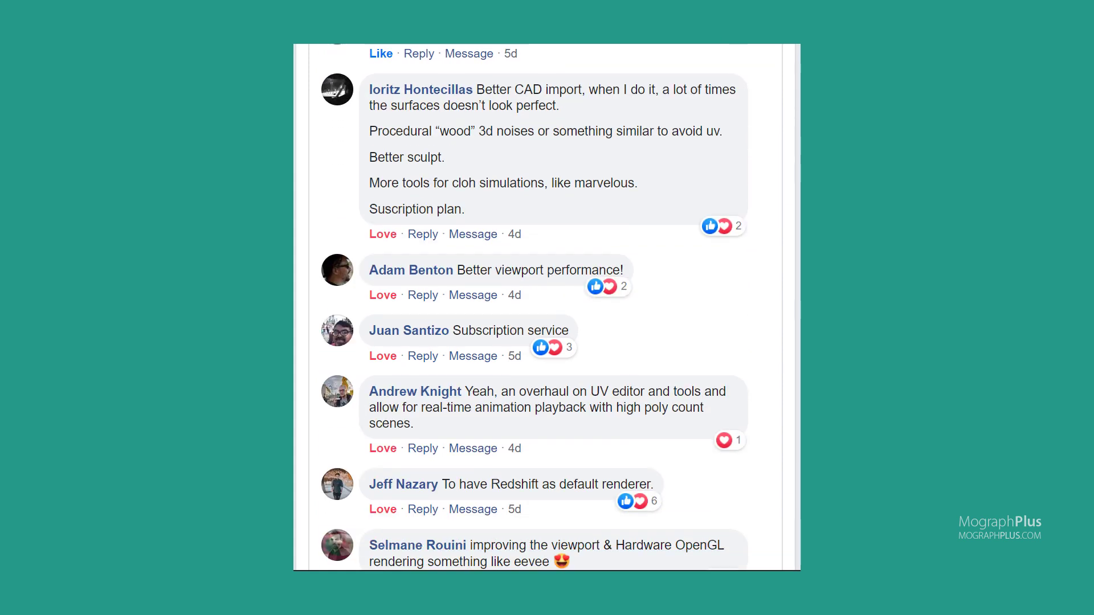
{"action": "scroll", "scroll_direction": "down", "scroll_amount": 3}
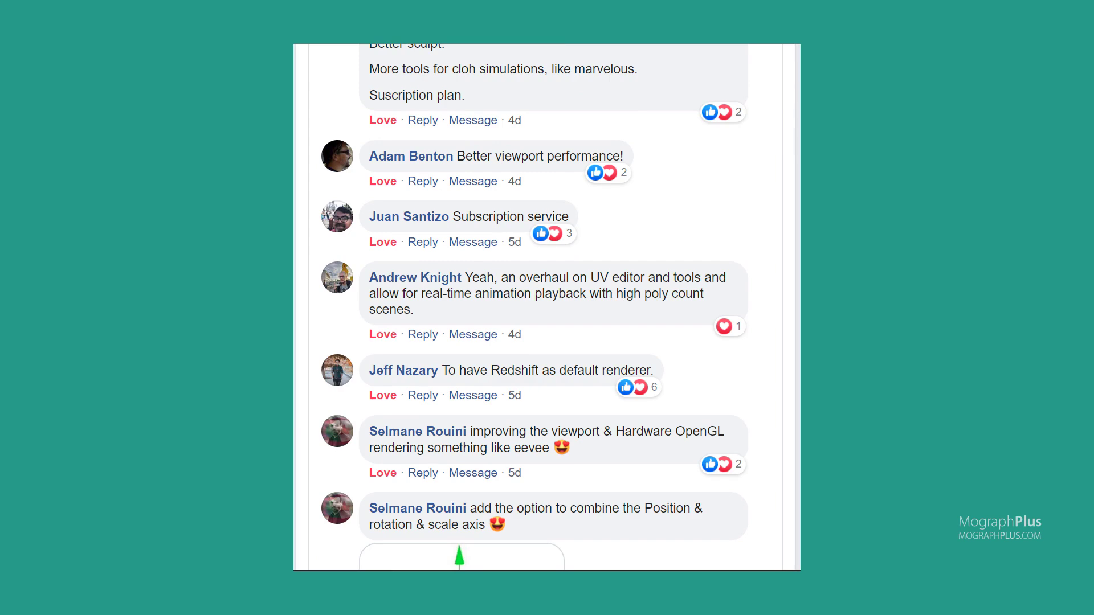
{"action": "scroll", "scroll_direction": "down", "scroll_amount": 3}
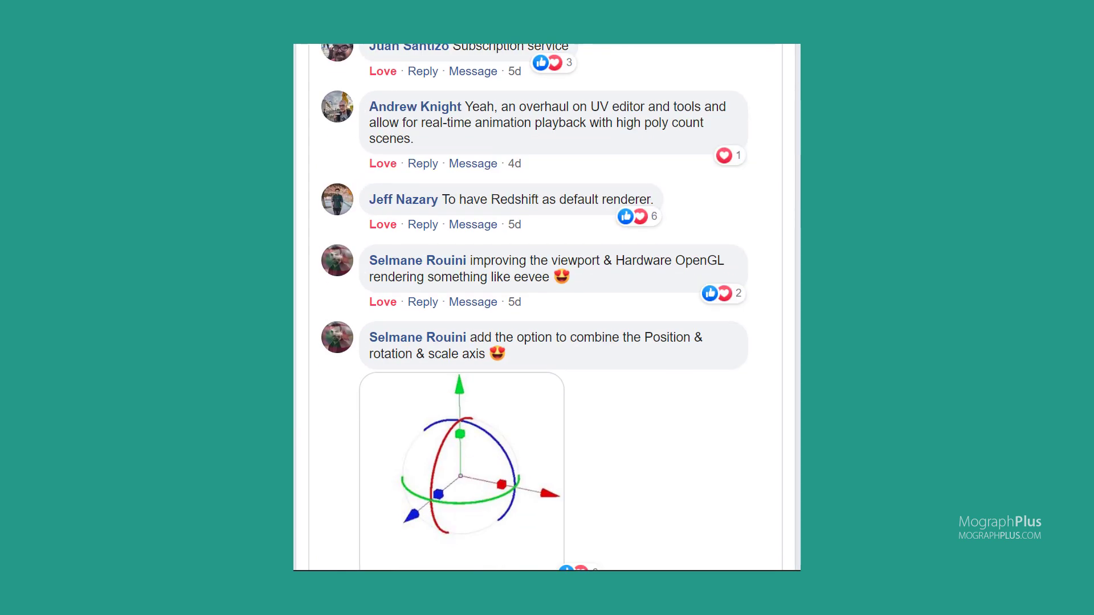
{"action": "scroll", "scroll_direction": "down", "scroll_amount": 3}
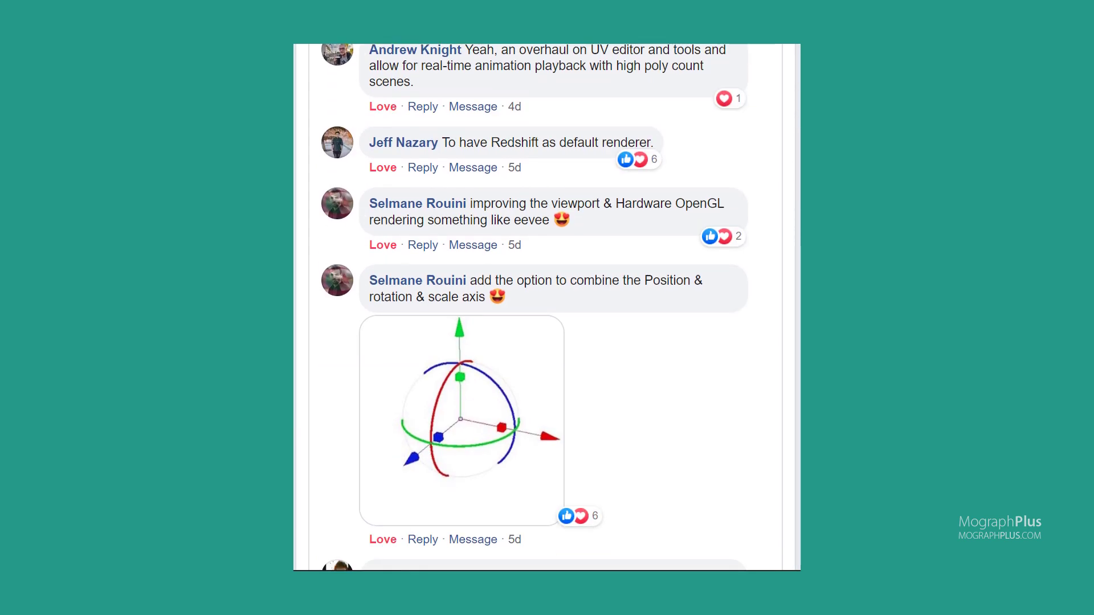
{"action": "scroll", "scroll_direction": "down", "scroll_amount": 3}
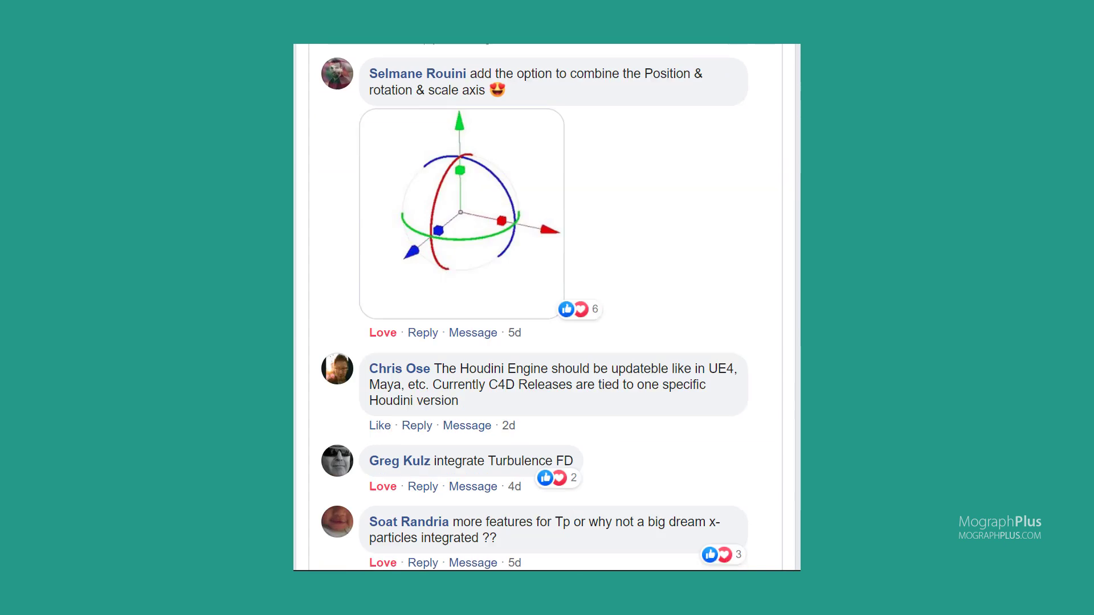
{"action": "scroll", "scroll_direction": "down", "scroll_amount": 3}
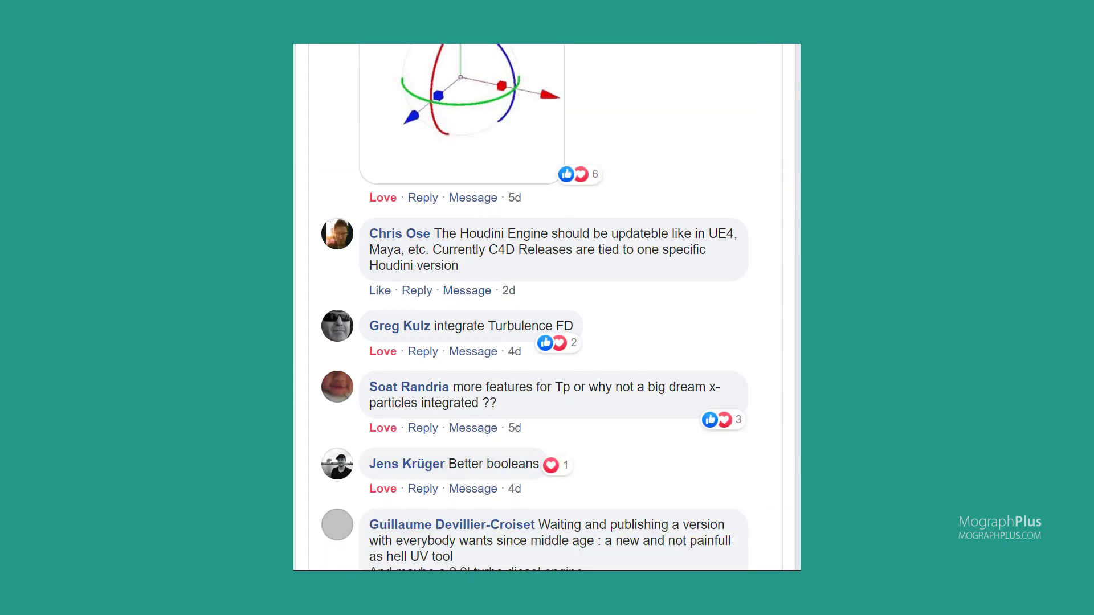
{"action": "scroll", "scroll_direction": "down", "scroll_amount": 3}
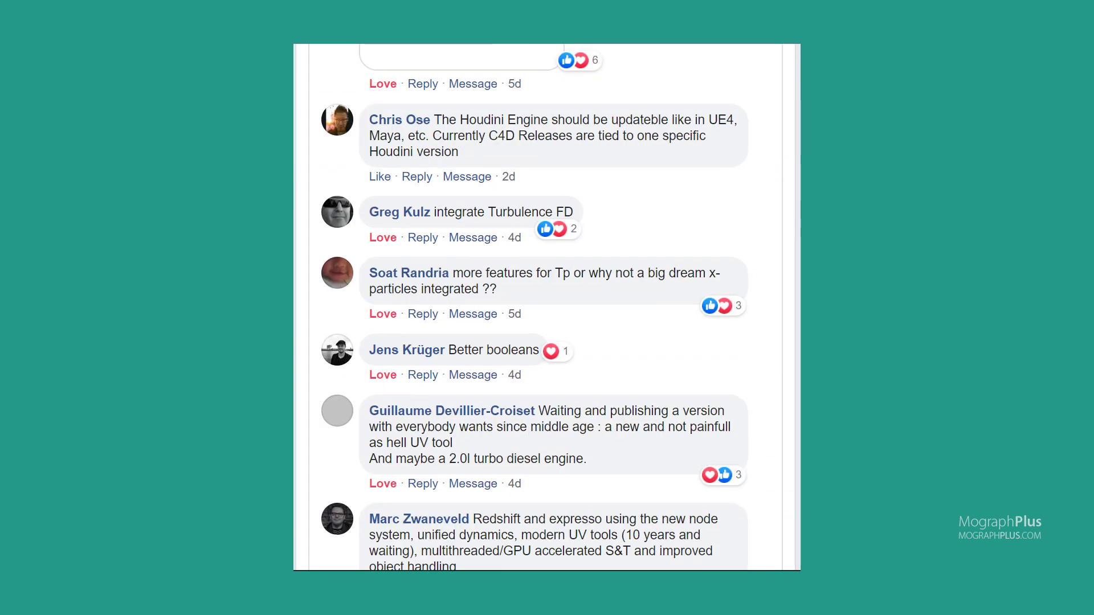
{"action": "scroll", "scroll_direction": "down", "scroll_amount": 3}
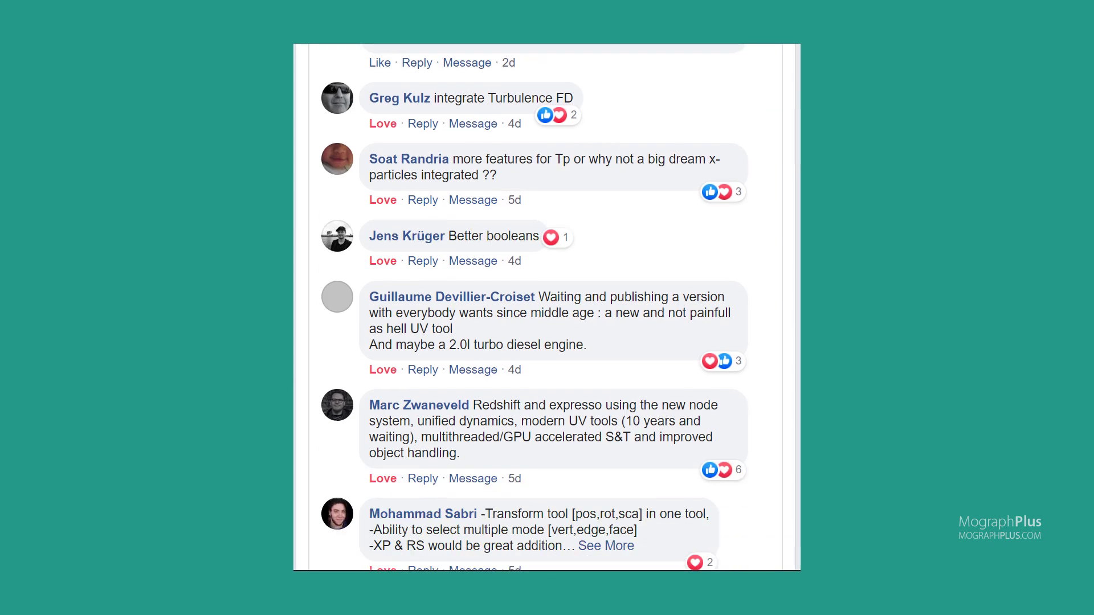
{"action": "scroll", "scroll_direction": "down", "scroll_amount": 3}
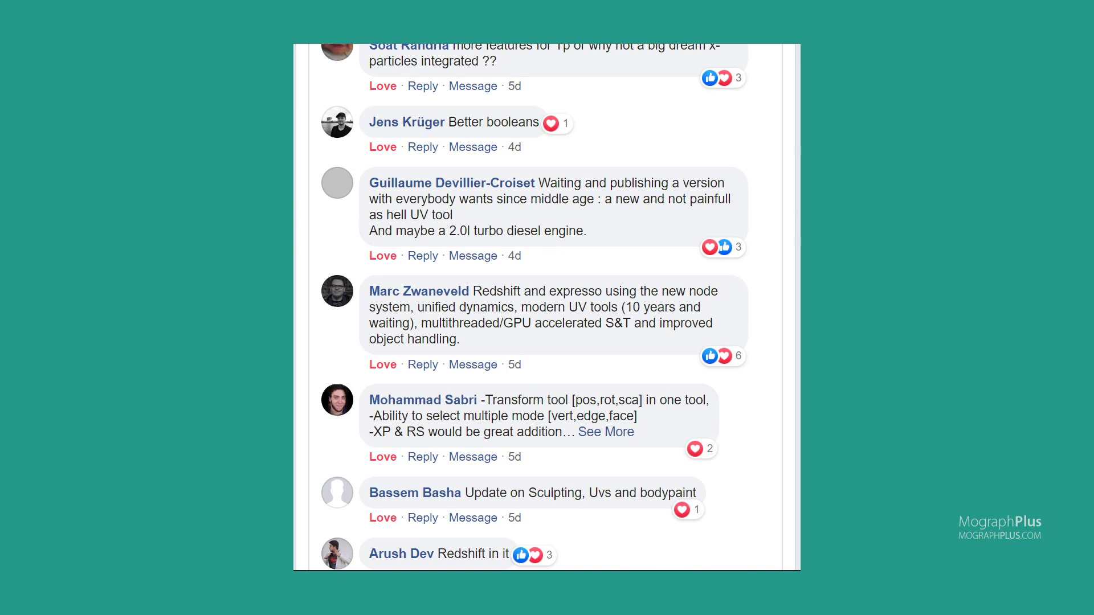
{"action": "scroll", "scroll_direction": "down", "scroll_amount": 3}
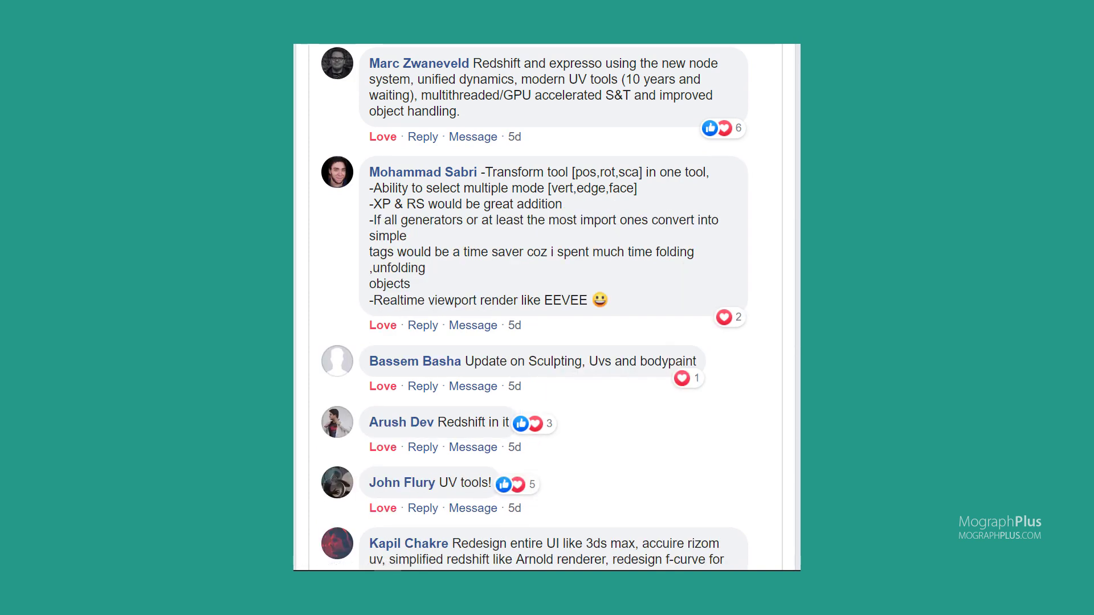
Scroll further through the wish-list comments down to the advanced-particle-system comment
{"action": "scroll", "scroll_direction": "down", "scroll_amount": 3}
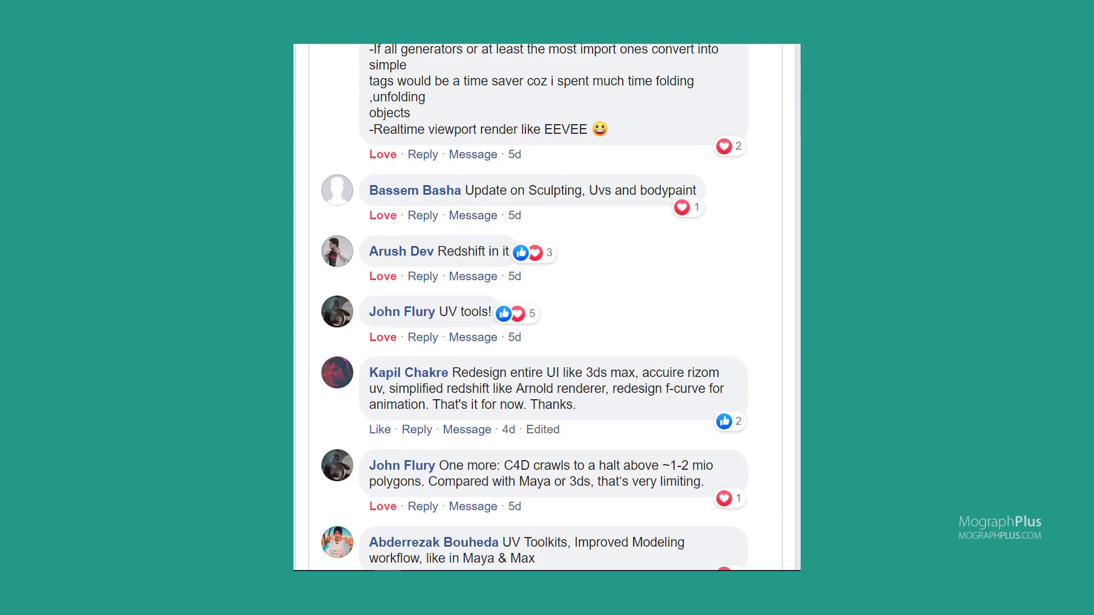
{"action": "scroll", "scroll_direction": "down", "scroll_amount": 3}
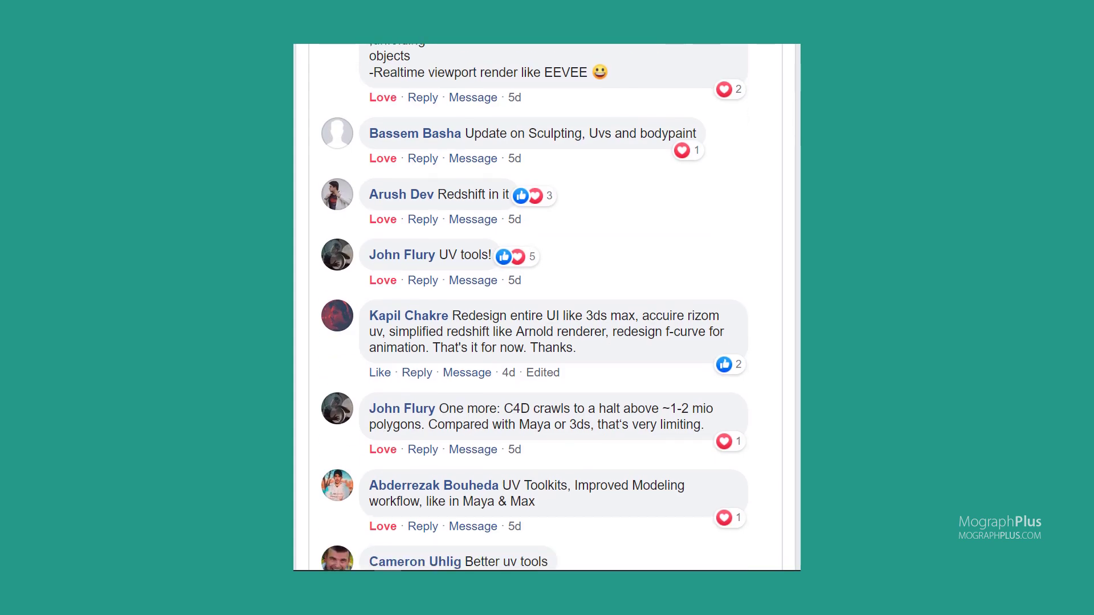
{"action": "scroll", "scroll_direction": "down", "scroll_amount": 3}
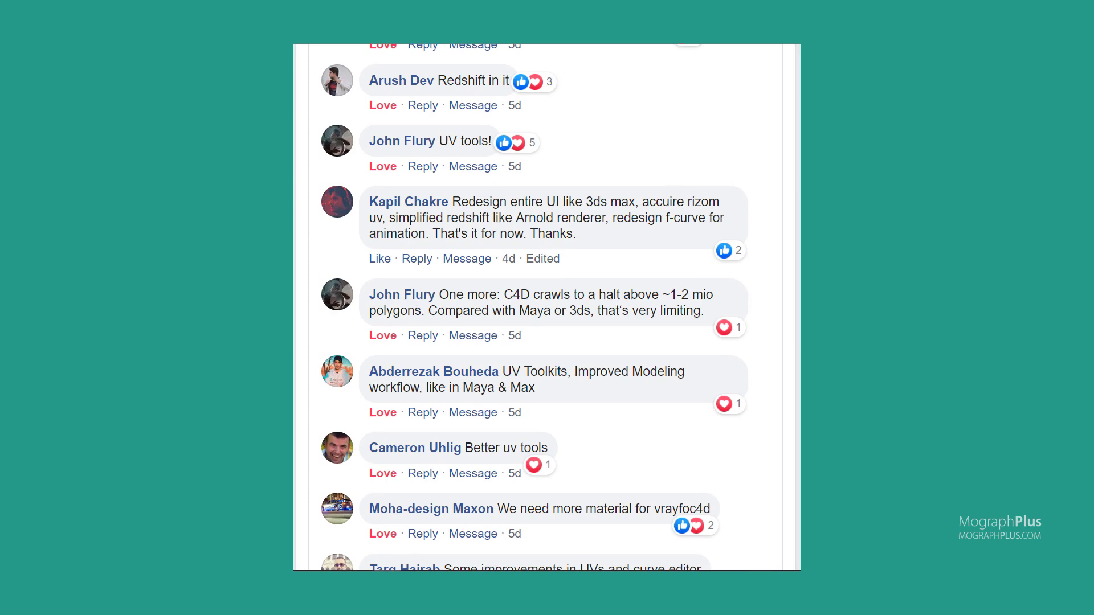
{"action": "scroll", "scroll_direction": "down", "scroll_amount": 3}
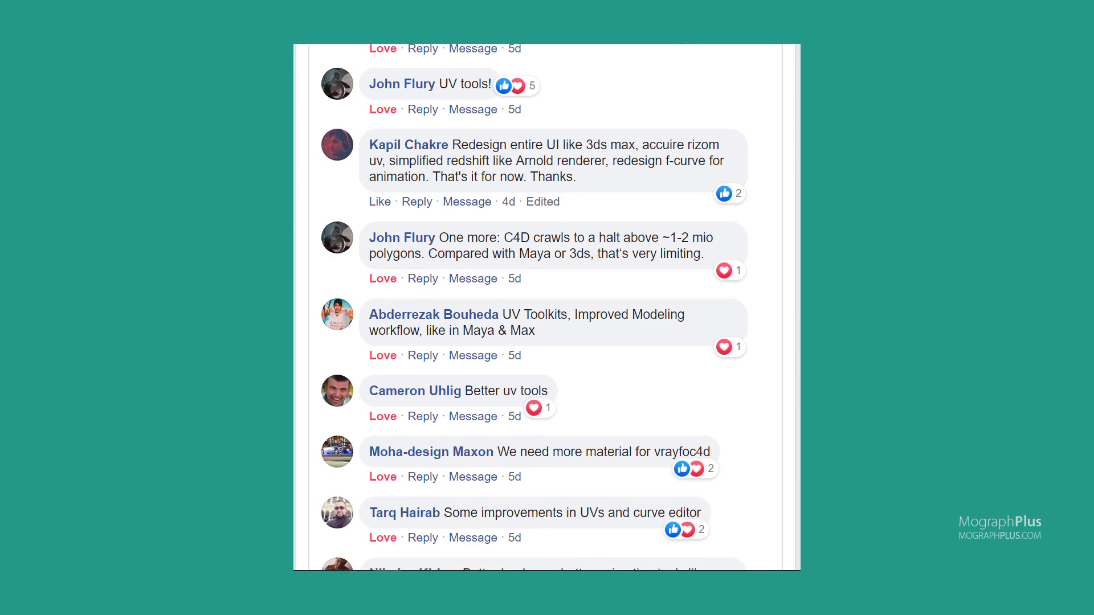
{"action": "scroll", "scroll_direction": "down", "scroll_amount": 3}
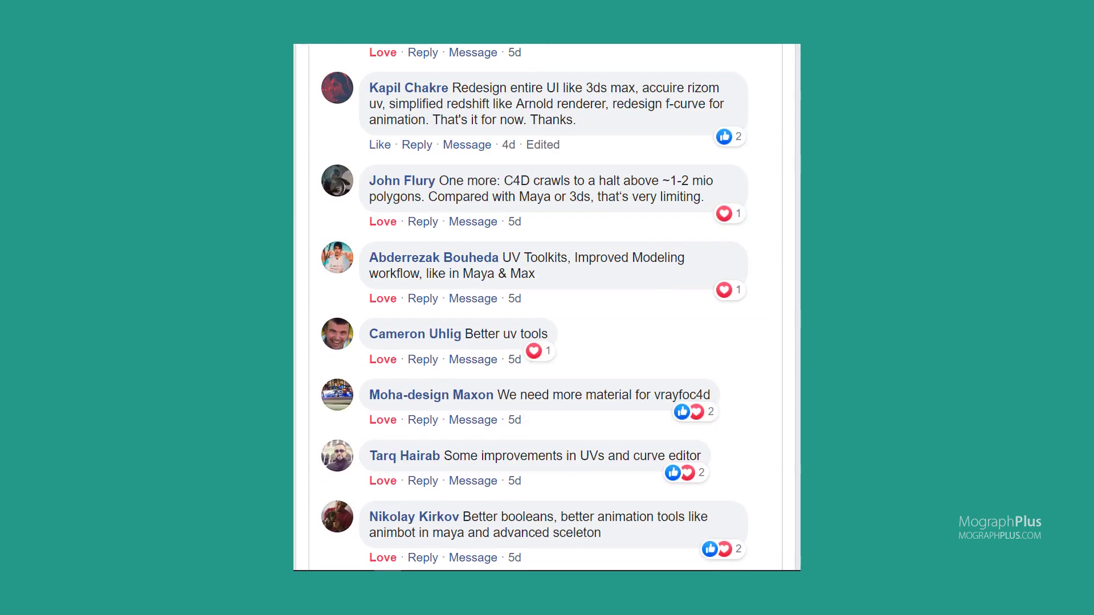
{"action": "scroll", "scroll_direction": "down", "scroll_amount": 3}
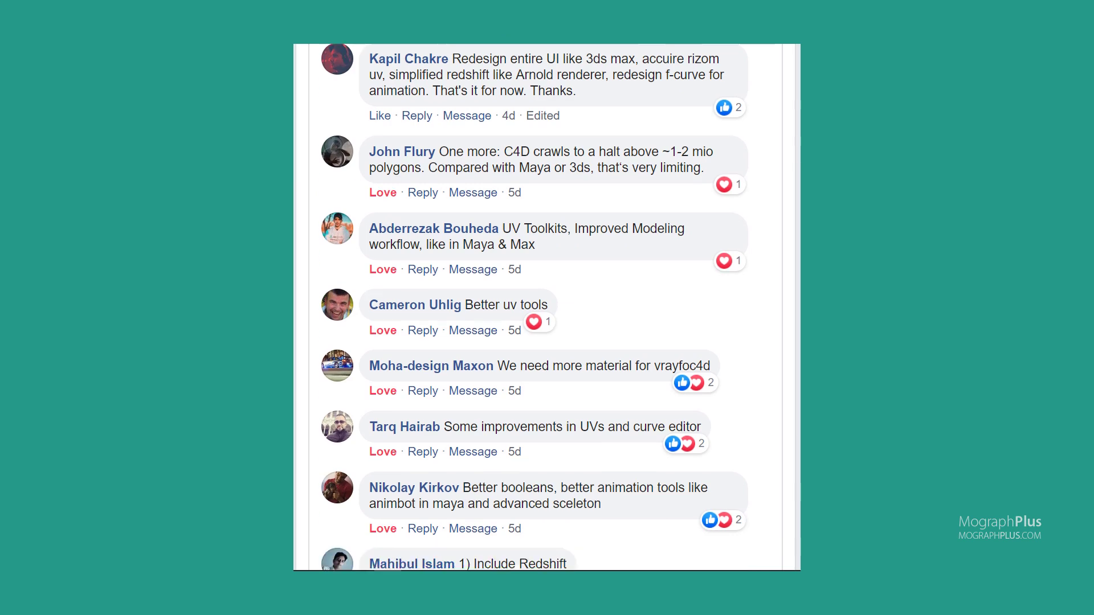
{"action": "scroll", "scroll_direction": "down", "scroll_amount": 3}
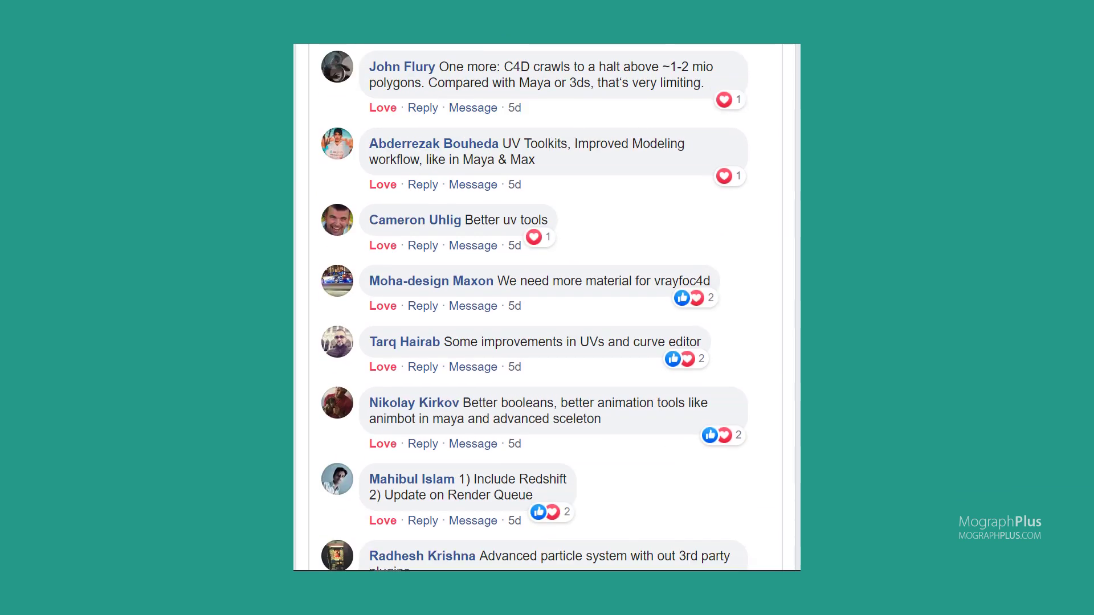
{"action": "scroll", "scroll_direction": "down", "scroll_amount": 3}
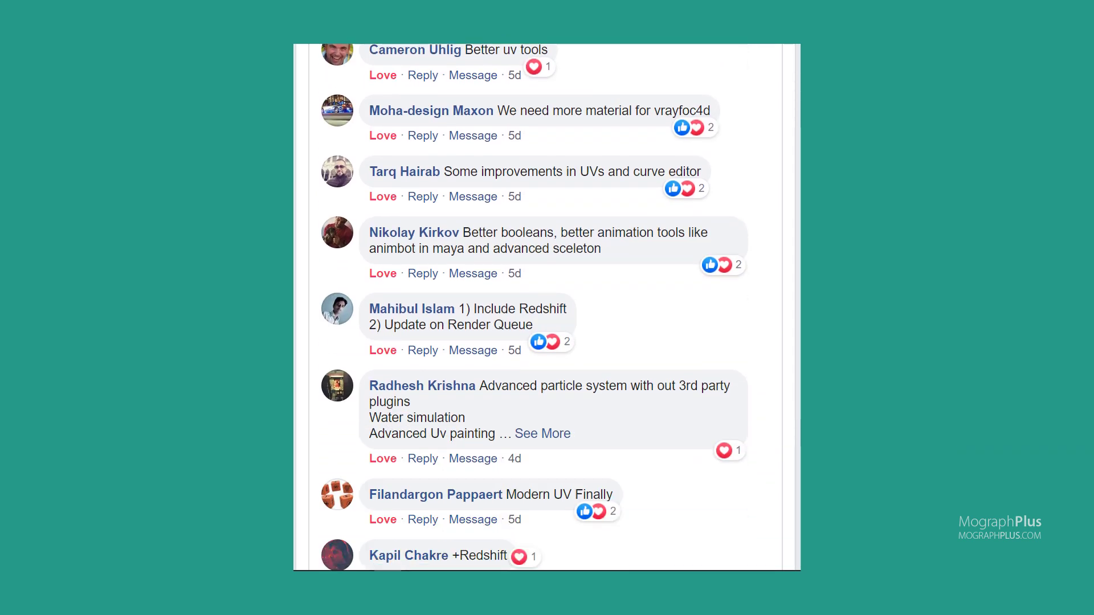
{"action": "scroll", "scroll_direction": "down", "scroll_amount": 3}
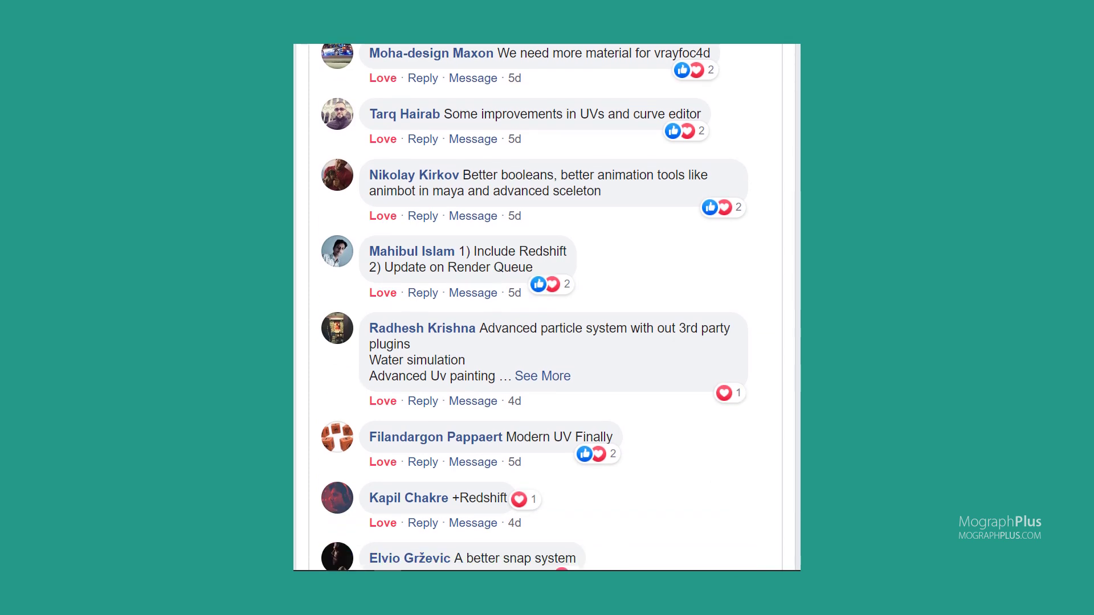
{"action": "scroll", "scroll_direction": "down", "scroll_amount": 3}
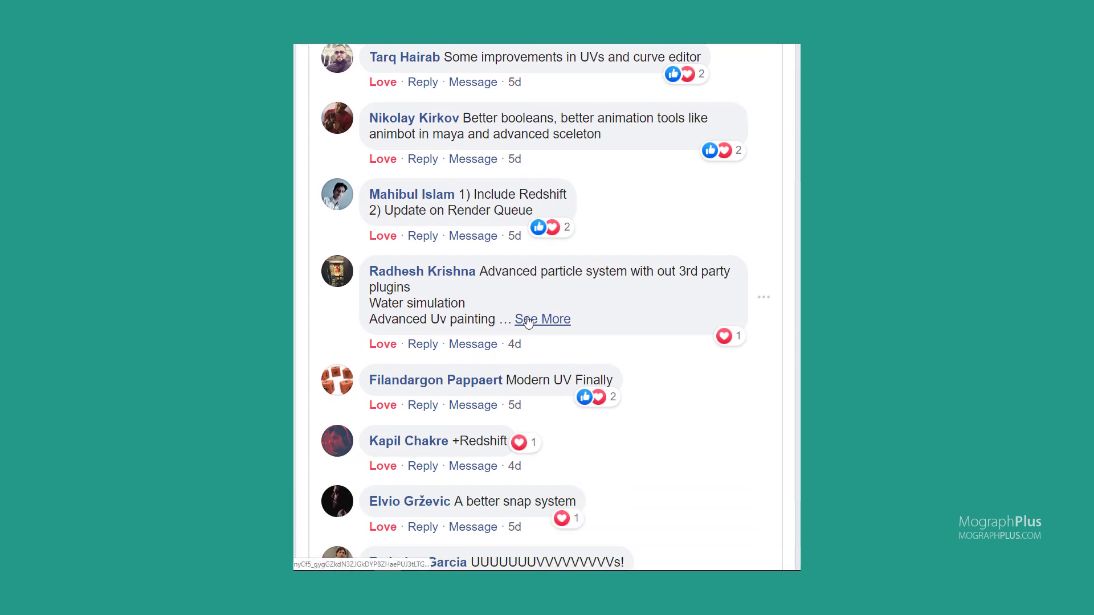
Expand the particle-system comment with 'See More' and scroll to the thread's end
{"action": "left_click", "coordinate": [542, 319]}
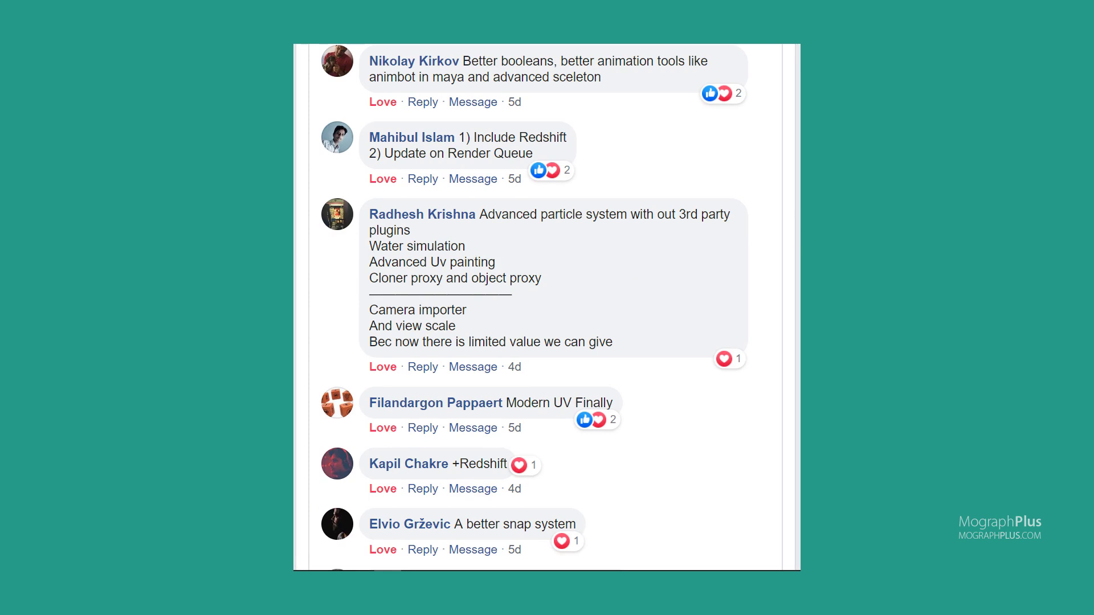
{"action": "scroll", "scroll_direction": "down", "scroll_amount": 3}
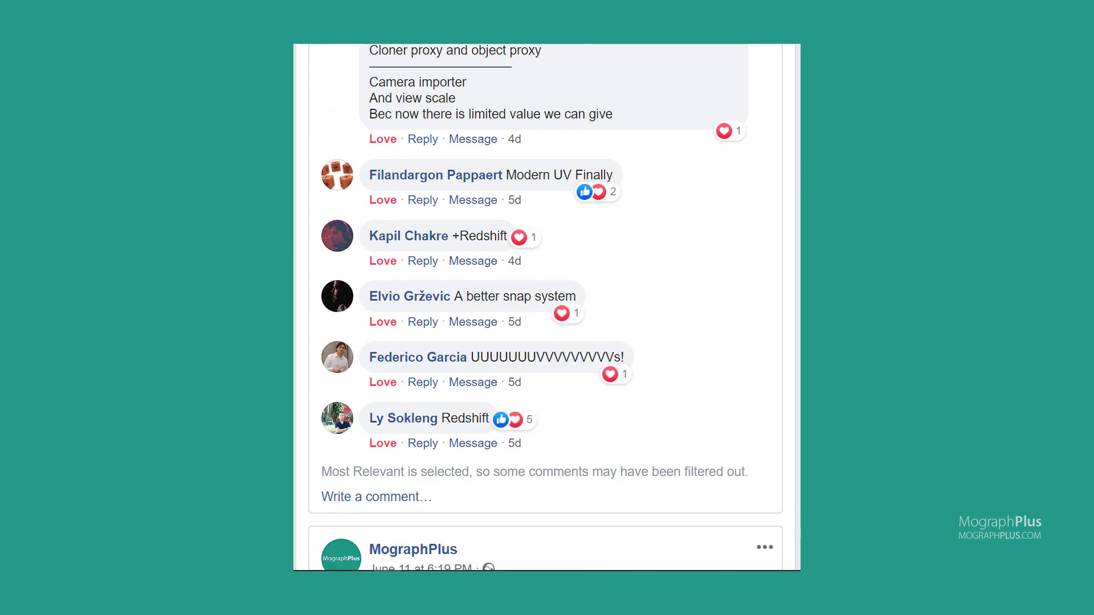
{"action": "scroll", "scroll_direction": "down", "scroll_amount": 3}
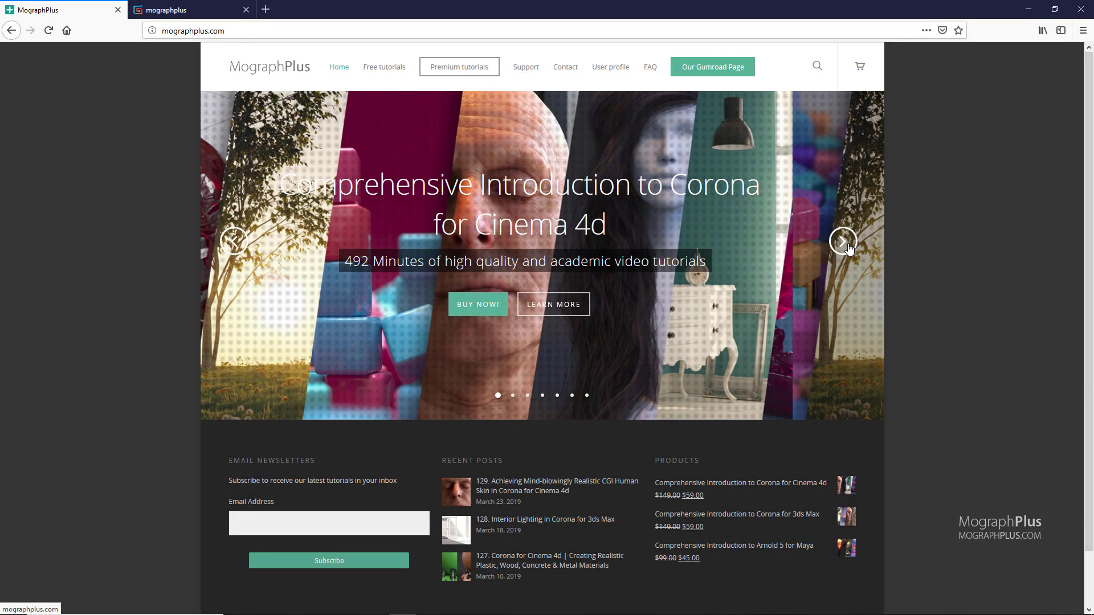
Step the mographplus.com slider forward to the 'Arnold 5 for Cinema 4d' course banner
{"action": "left_click", "coordinate": [843, 241]}
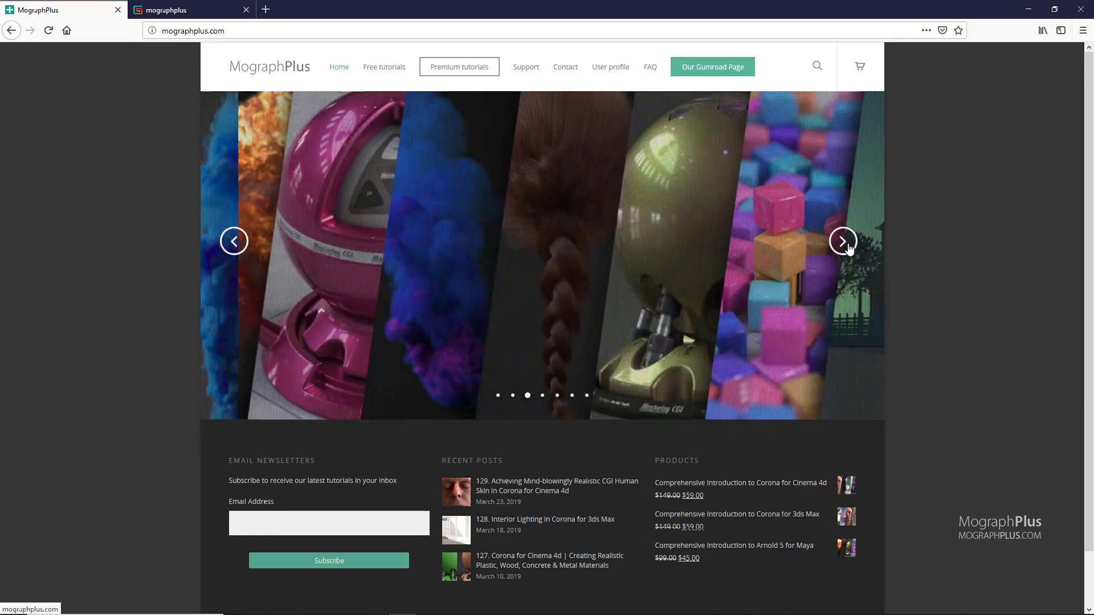
{"action": "left_click", "coordinate": [842, 241]}
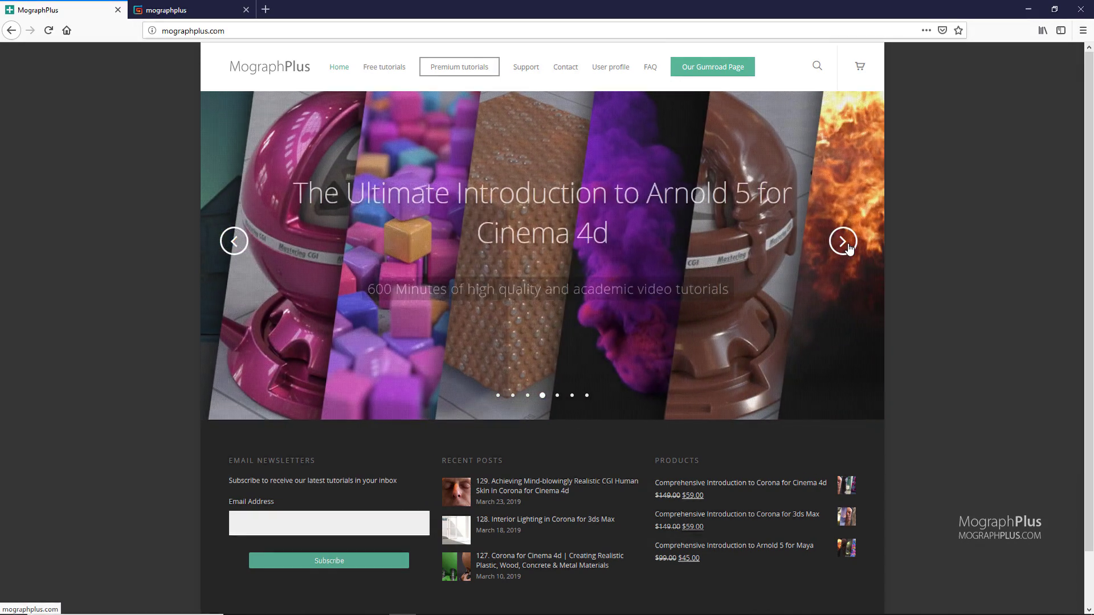
{"action": "left_click", "coordinate": [713, 67]}
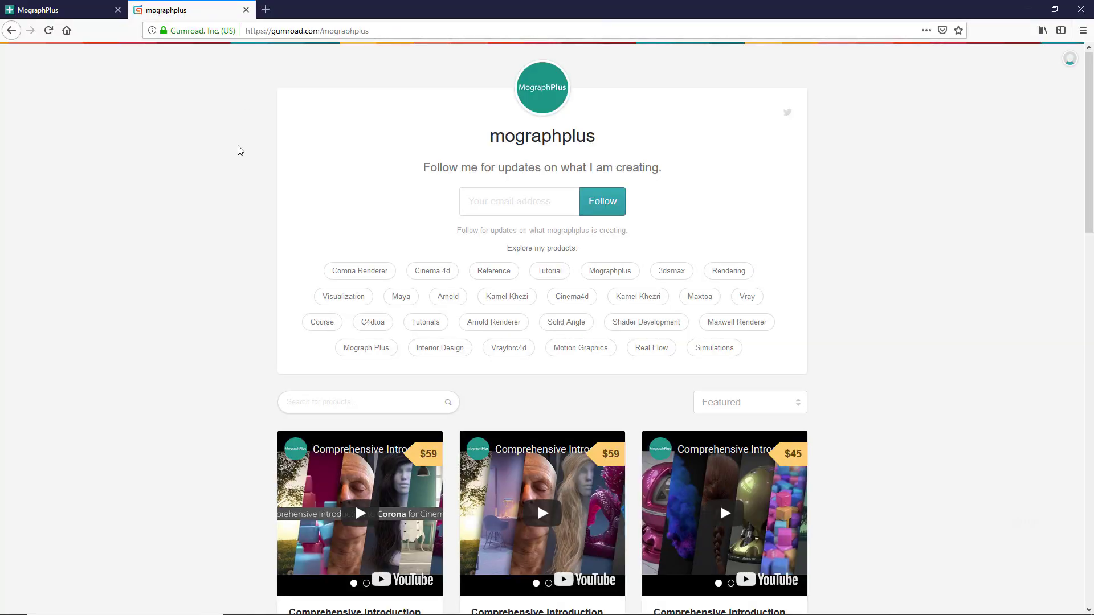
Scroll the Gumroad mographplus store down to the course cards with prices and ratings
{"action": "scroll", "scroll_direction": "down", "scroll_amount": 3}
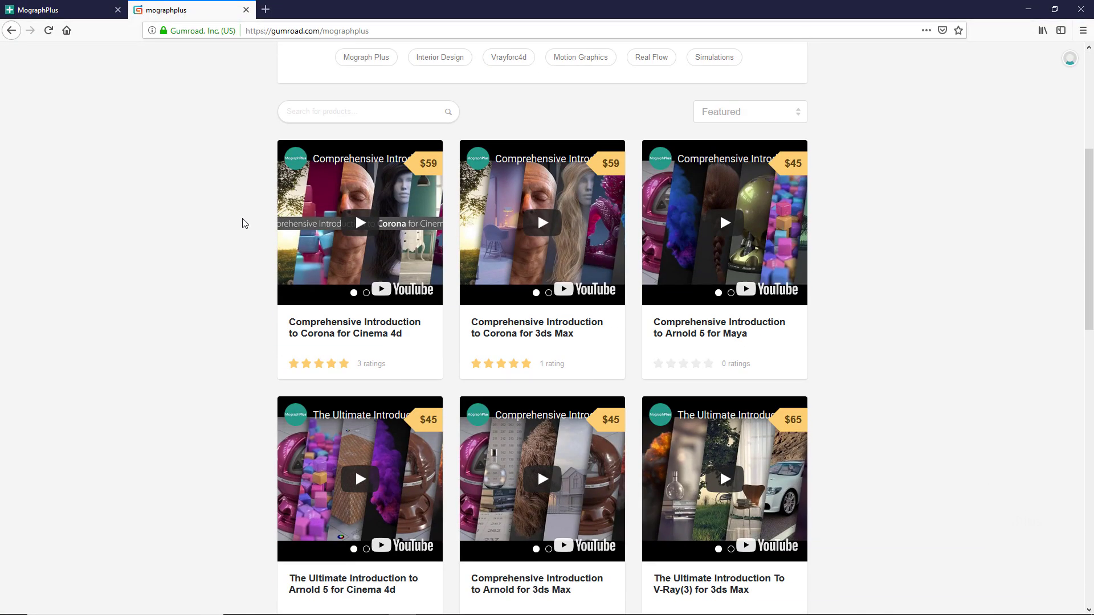
{"action": "scroll", "scroll_direction": "down", "scroll_amount": 3}
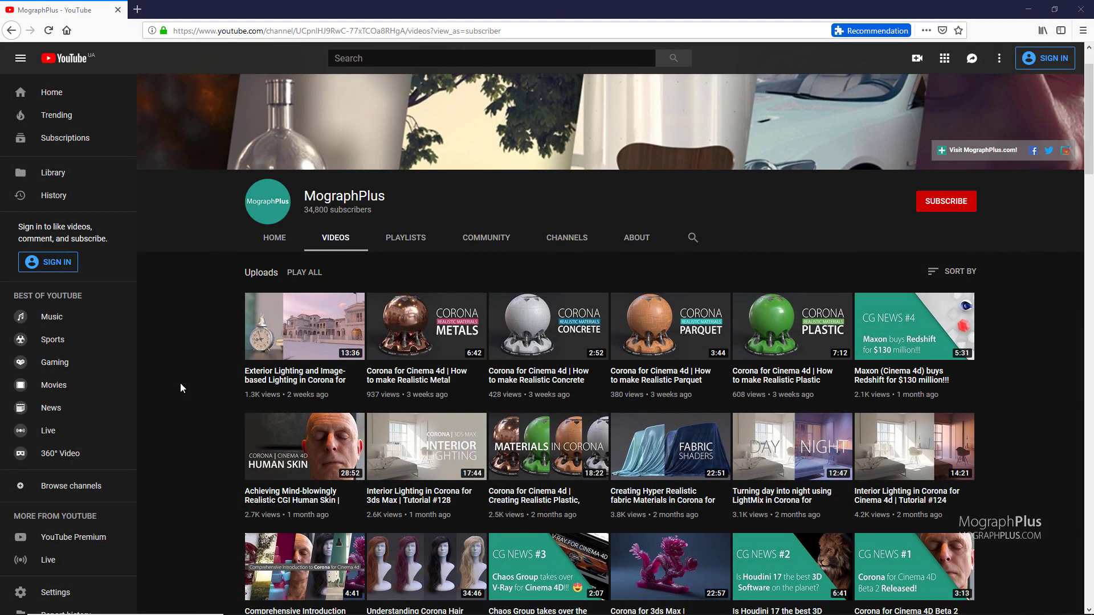
Scroll the MographPlus YouTube Videos tab down to older Corona and Arnold tutorials
{"action": "scroll", "scroll_direction": "down", "scroll_amount": 3}
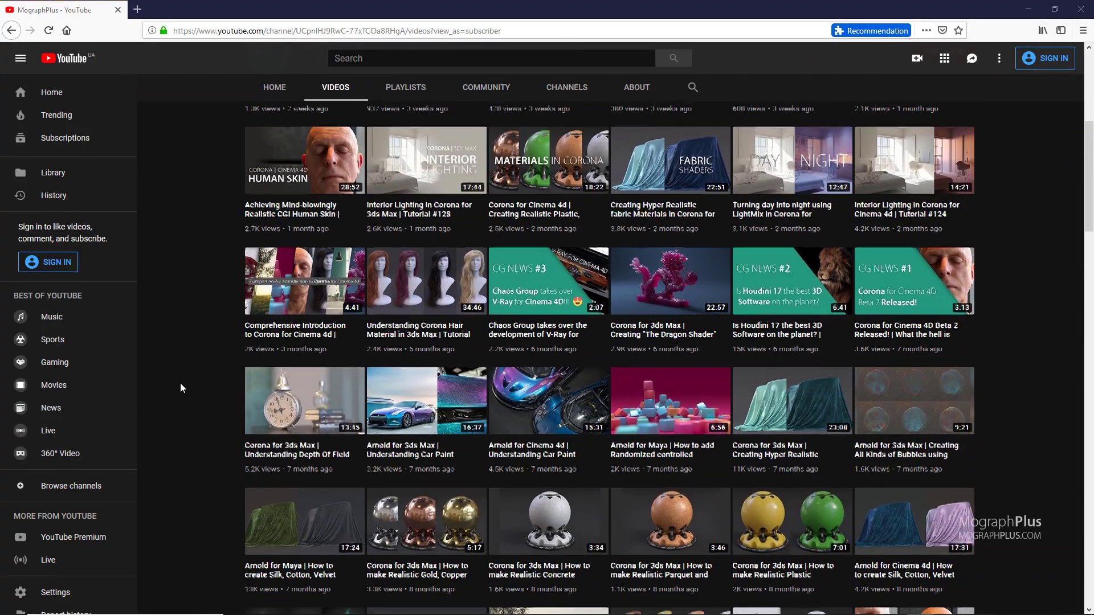
{"action": "scroll", "scroll_direction": "down", "scroll_amount": 3}
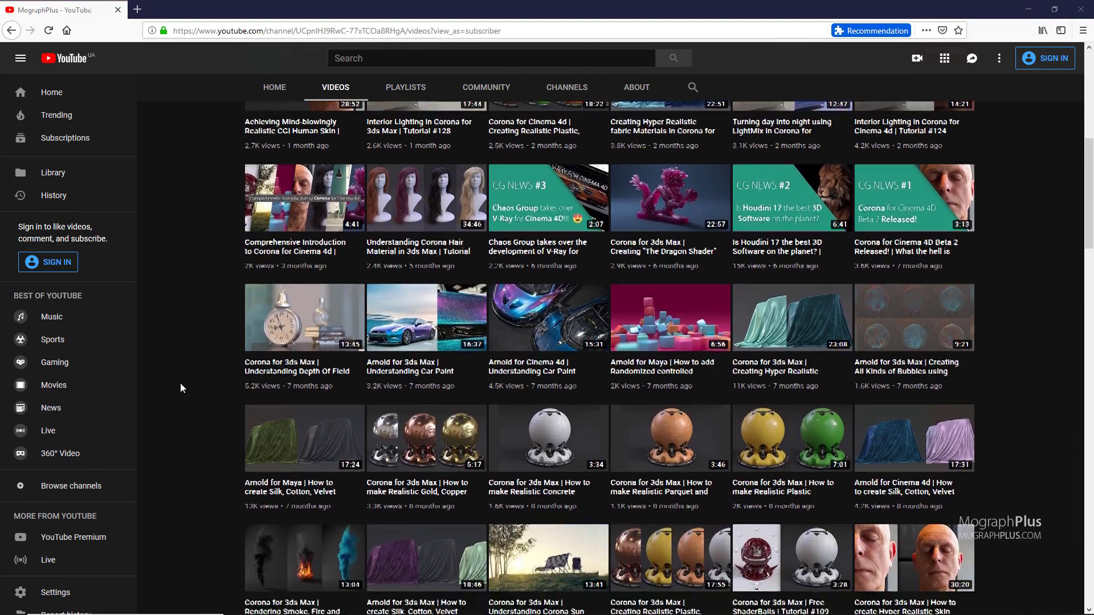